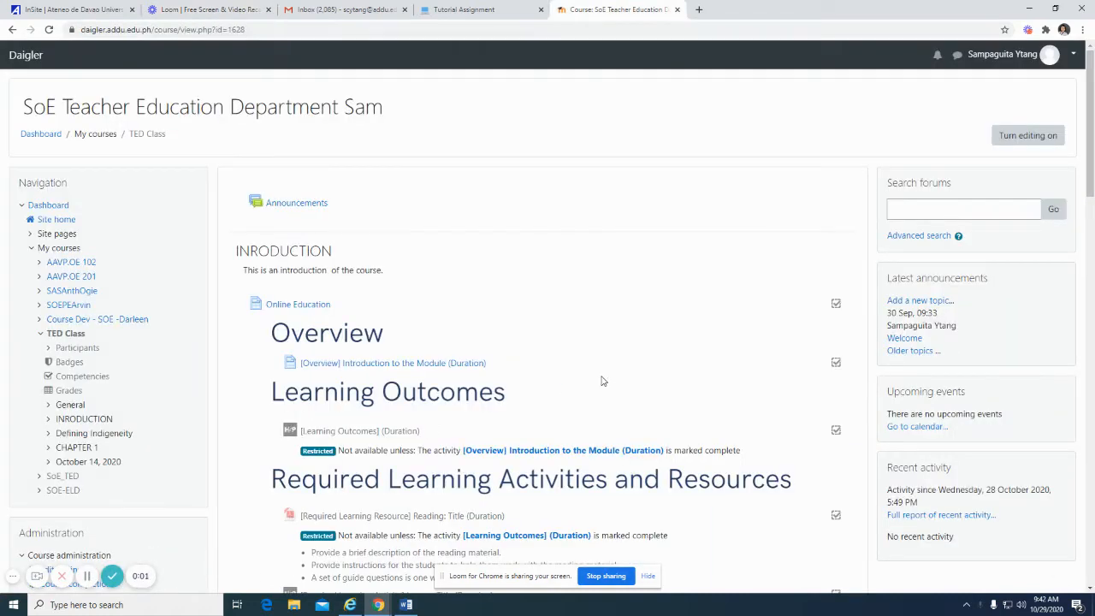
mouse_move(605, 403)
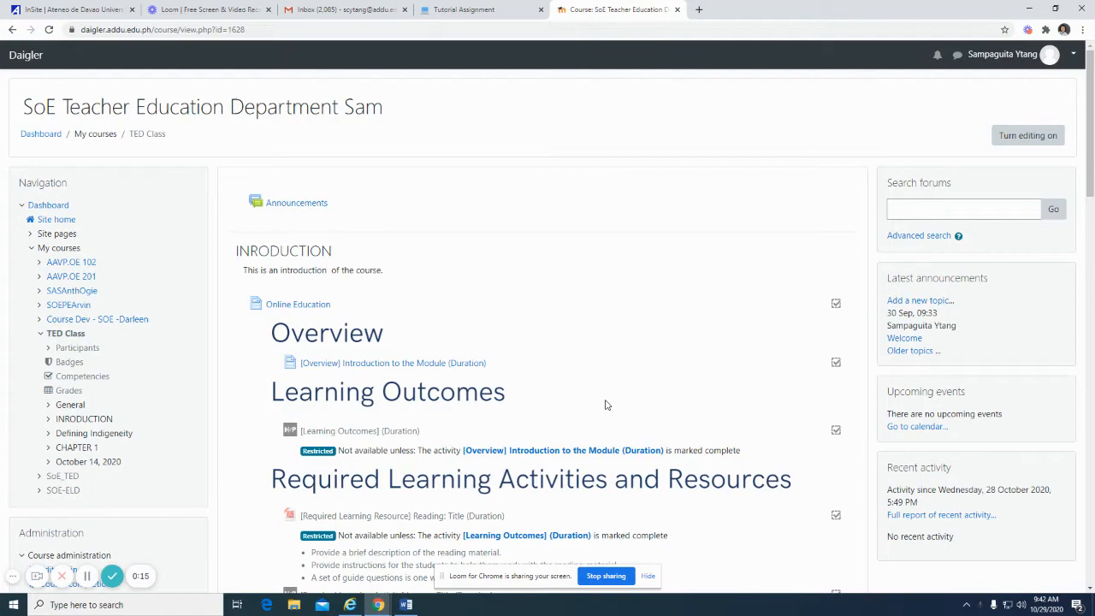
mouse_move(1030, 140)
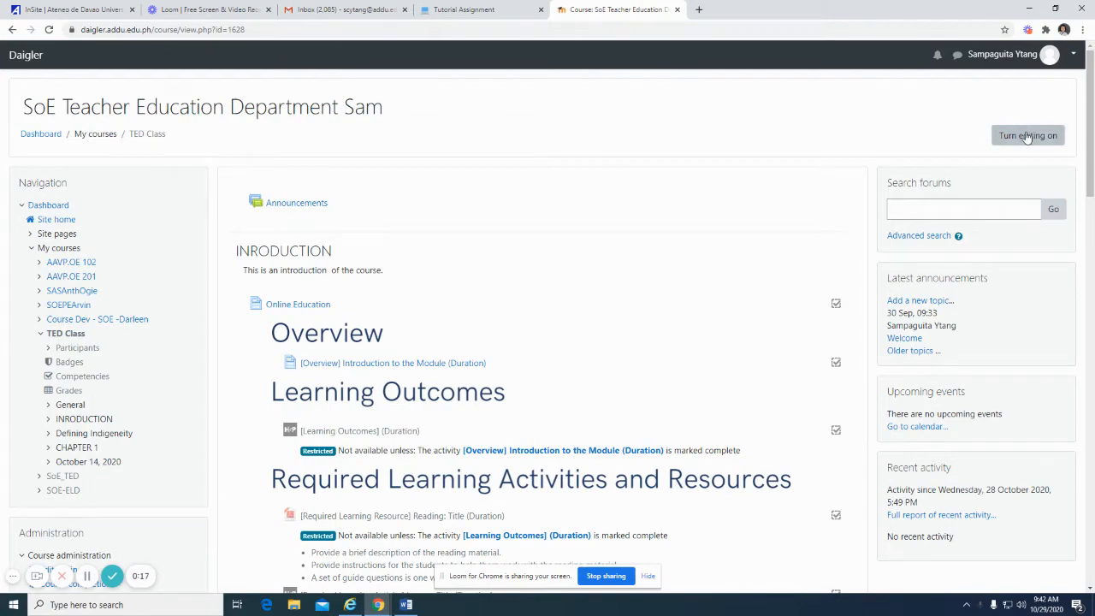
Turn editing on and start adding a new File resource to the introduction section
left_click(1030, 135)
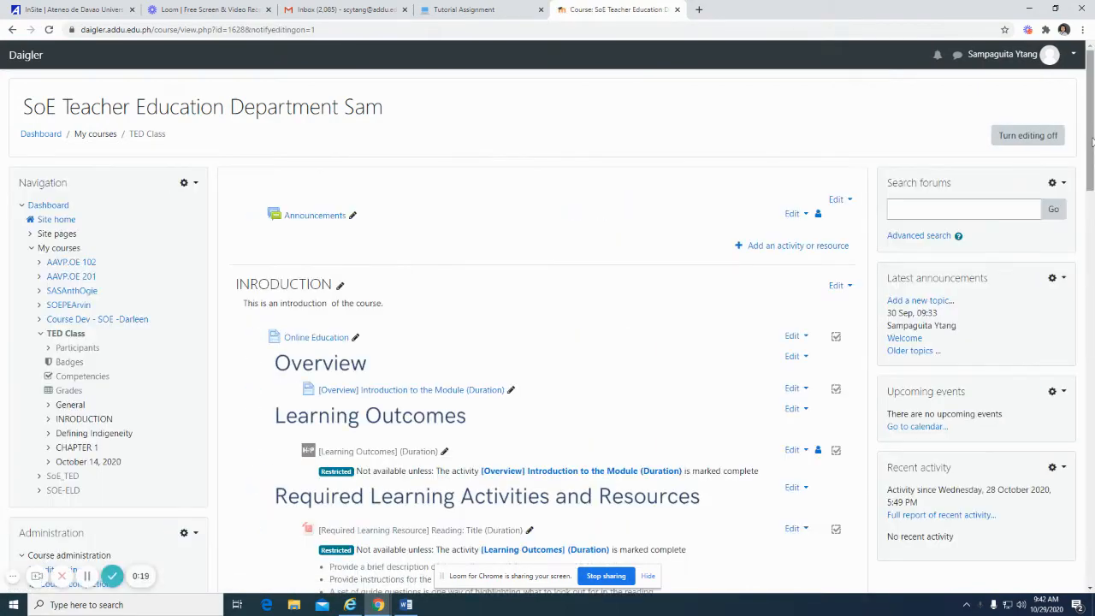
scroll("down", 3)
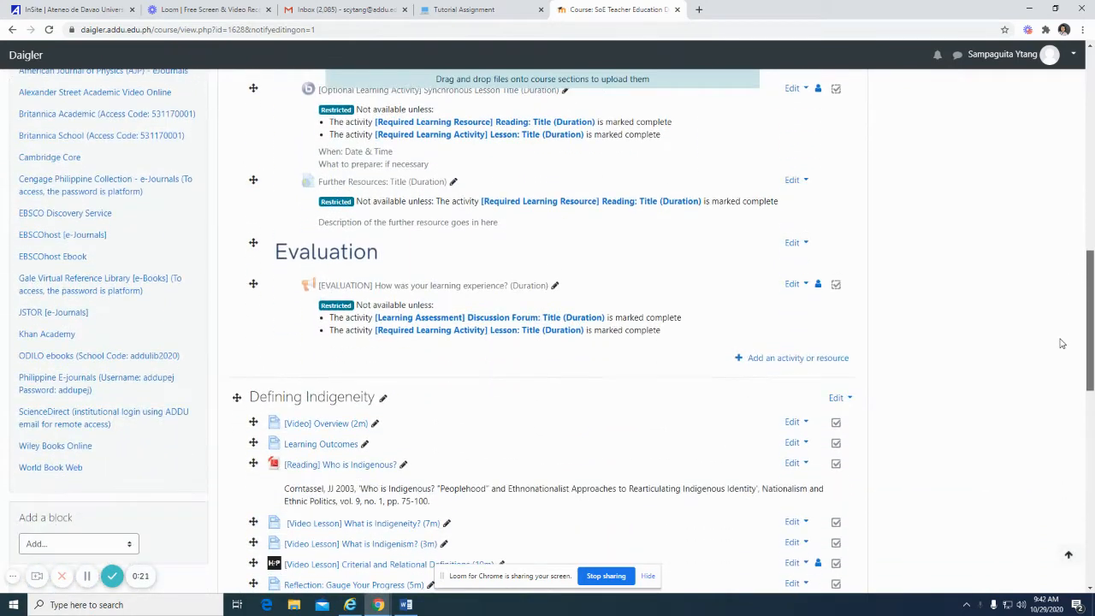
left_click(790, 357)
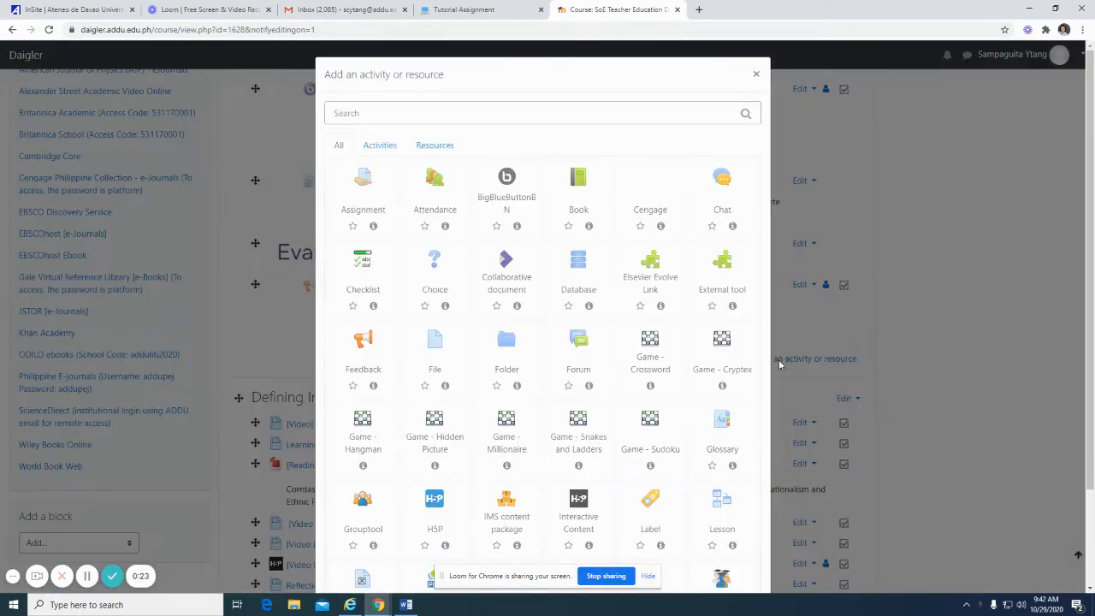
mouse_move(425, 363)
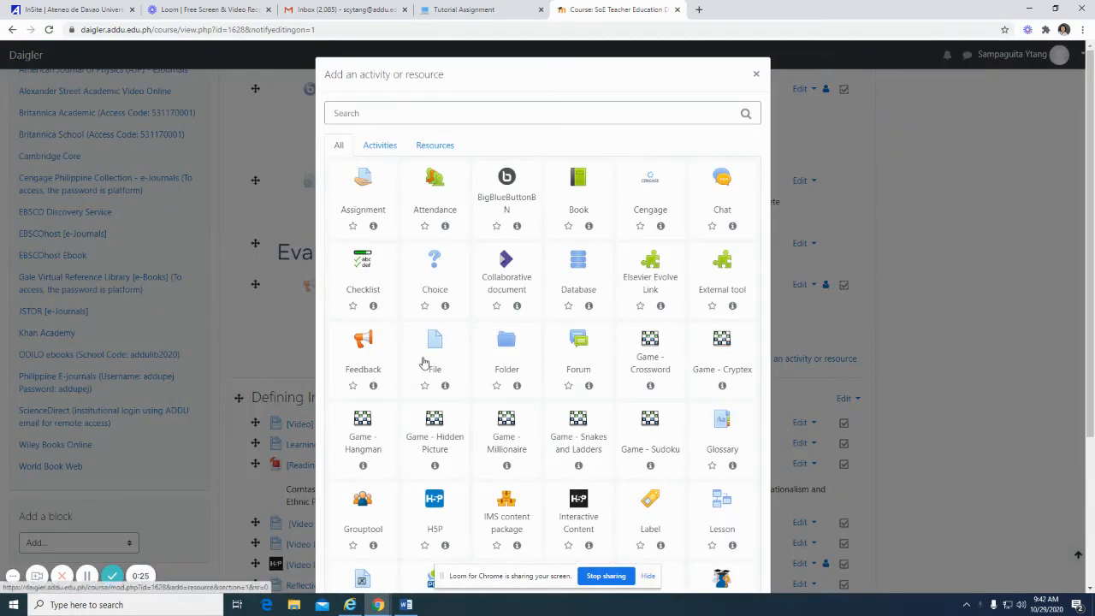
left_click(434, 345)
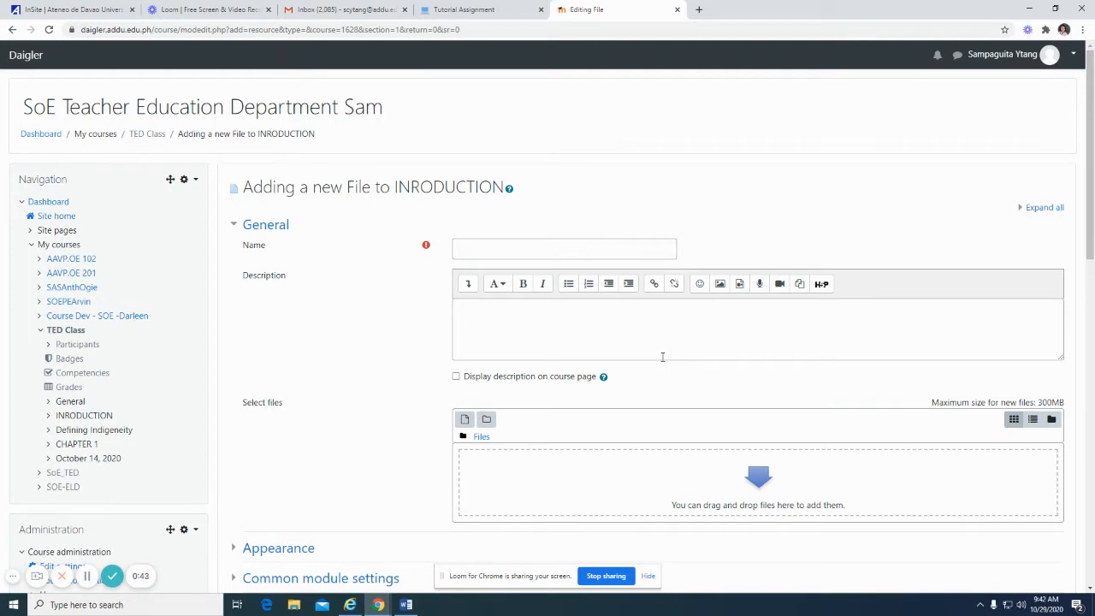
Name the resource 'Online Enrollment'
left_click(565, 248)
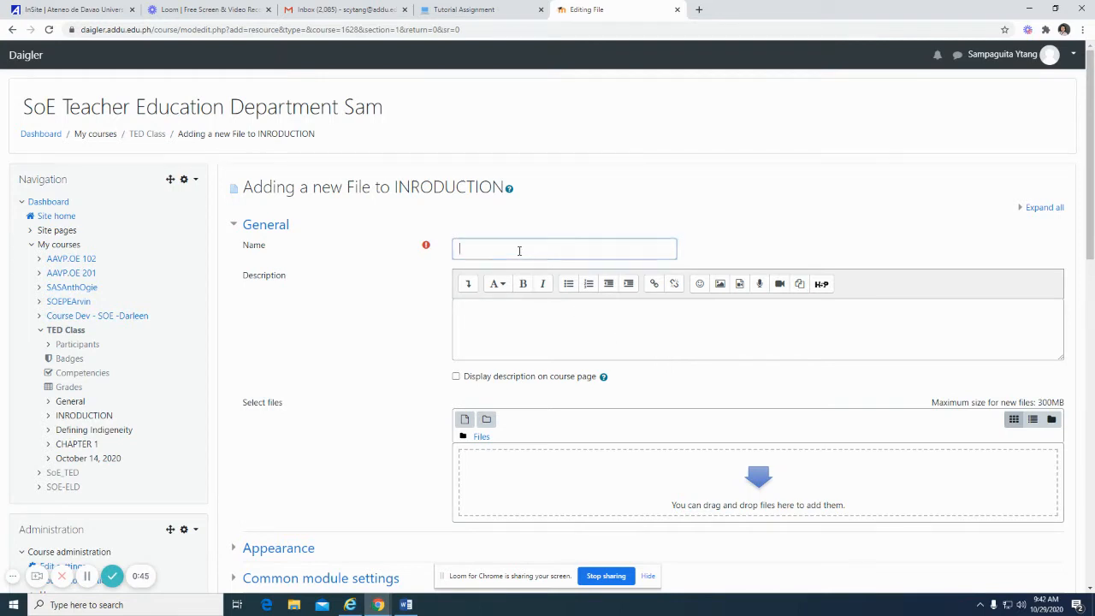
left_click(565, 249)
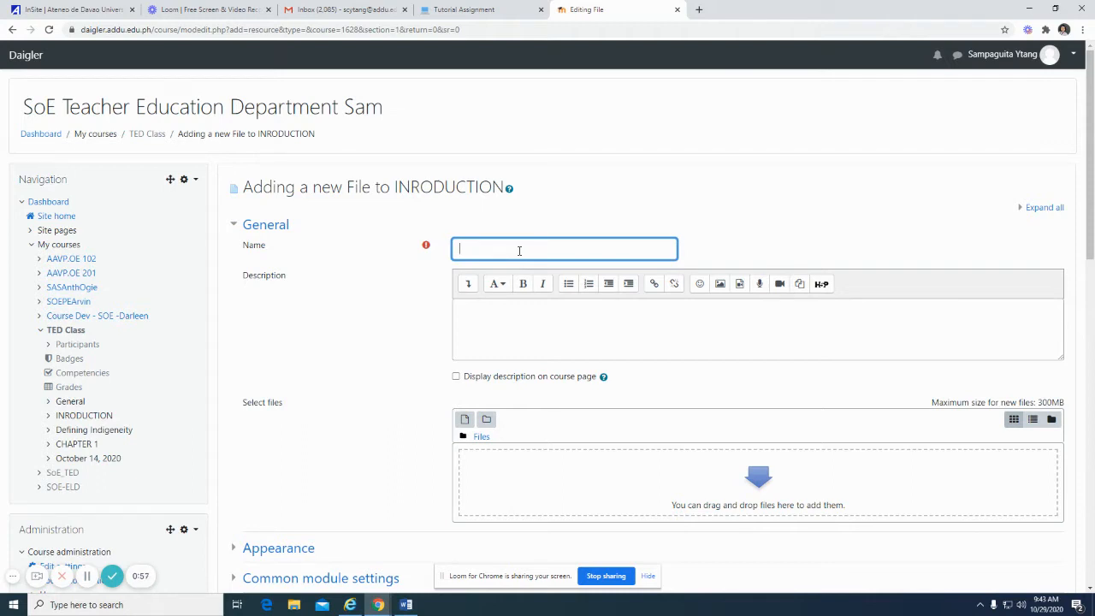
type("Online Ent")
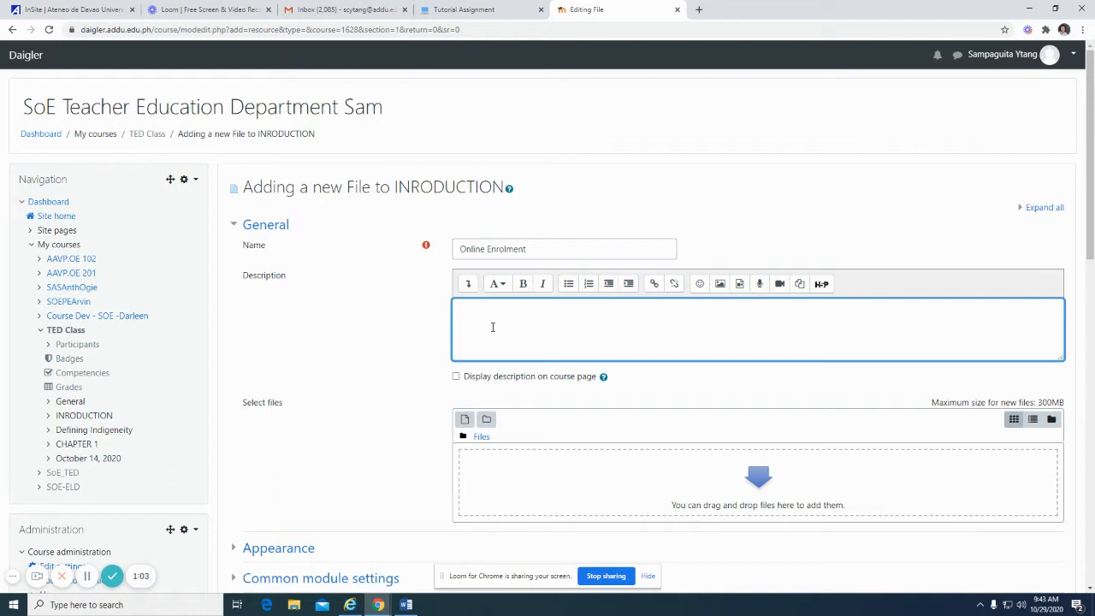
Enter the description 'This course is about Online Enrollment'
left_click(492, 328)
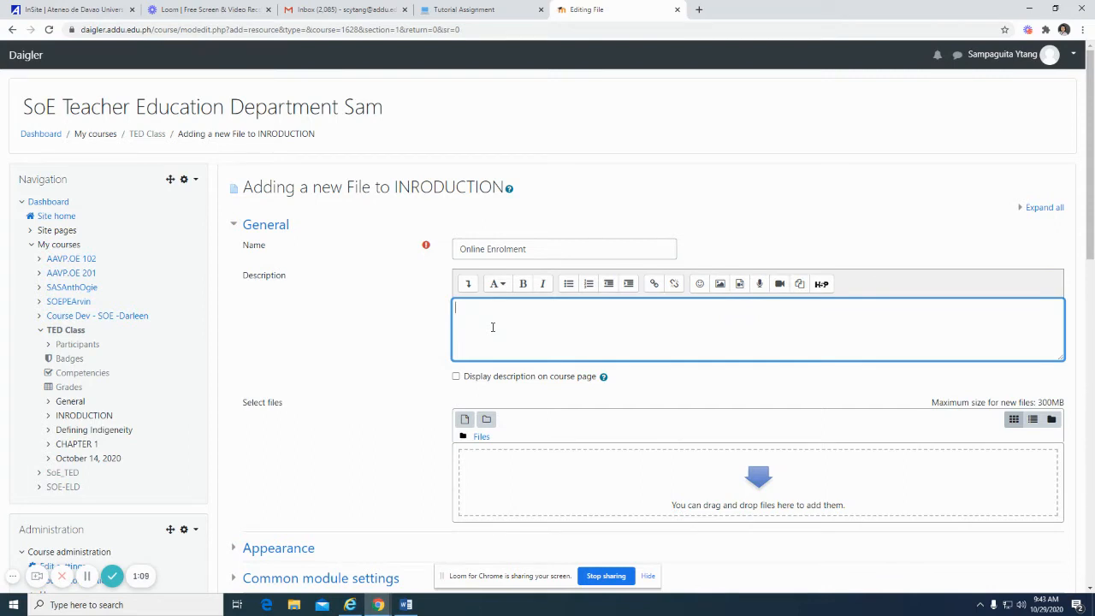
type("This course is about Online Enrollment.")
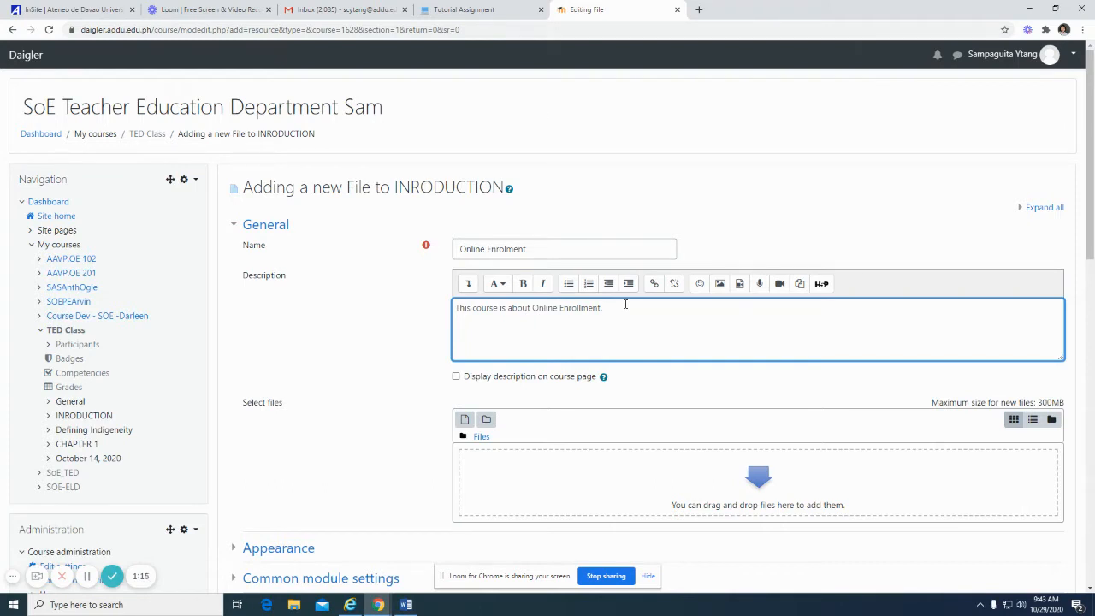
mouse_move(626, 334)
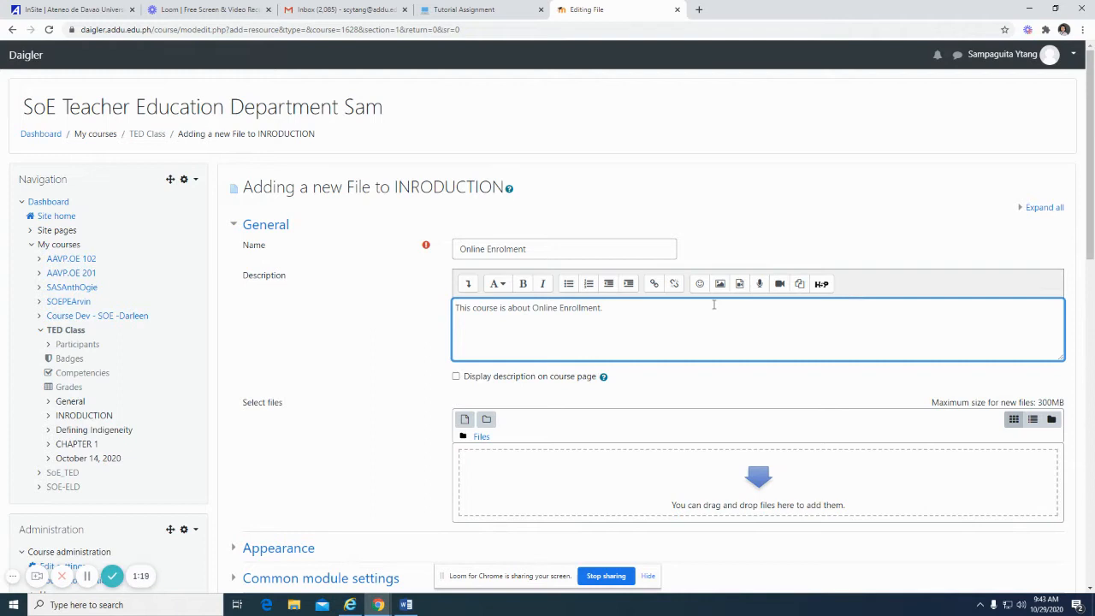
mouse_move(719, 284)
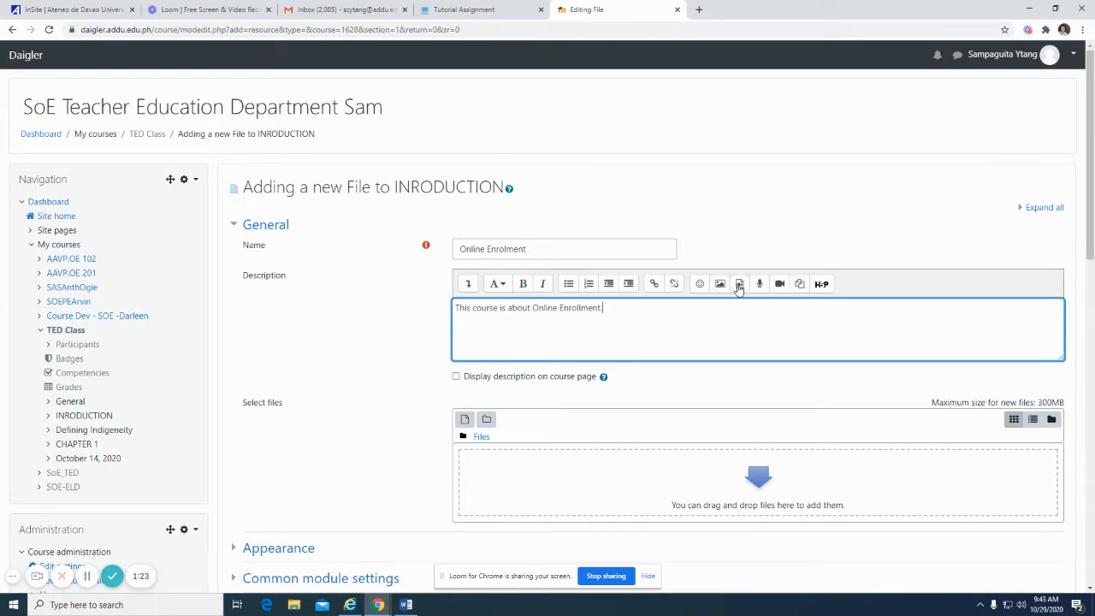
mouse_move(739, 283)
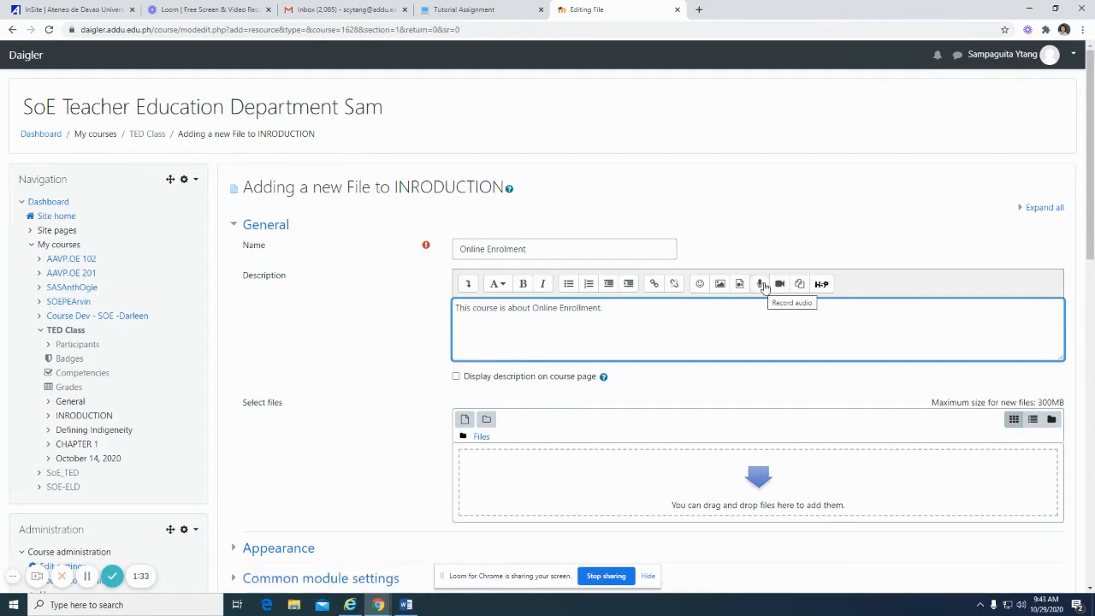
mouse_move(821, 284)
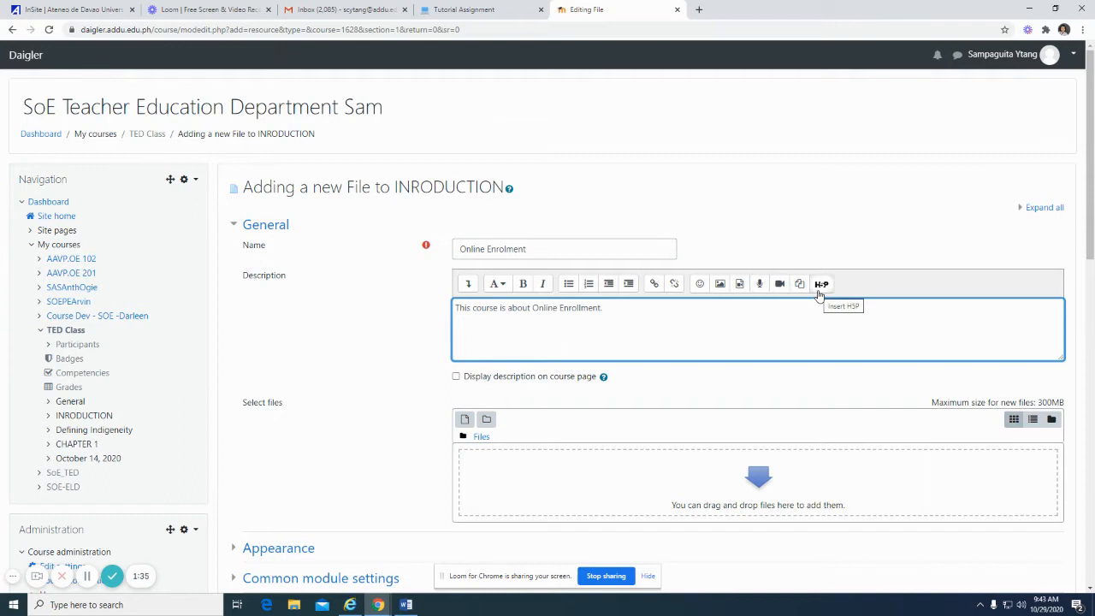
mouse_move(697, 344)
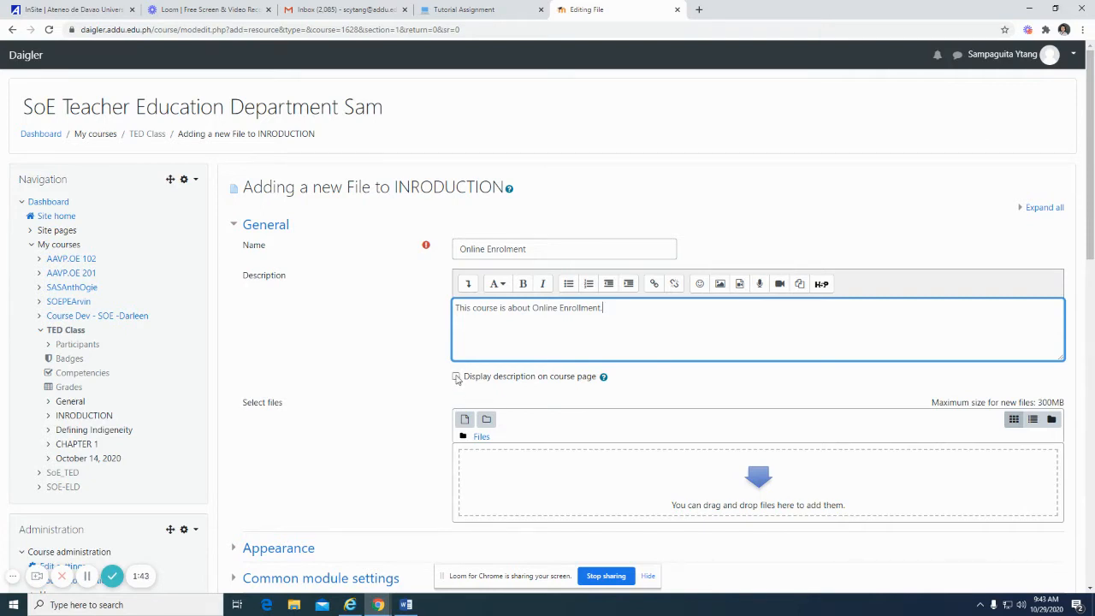
Enable 'Display description on course page' for the resource
left_click(455, 376)
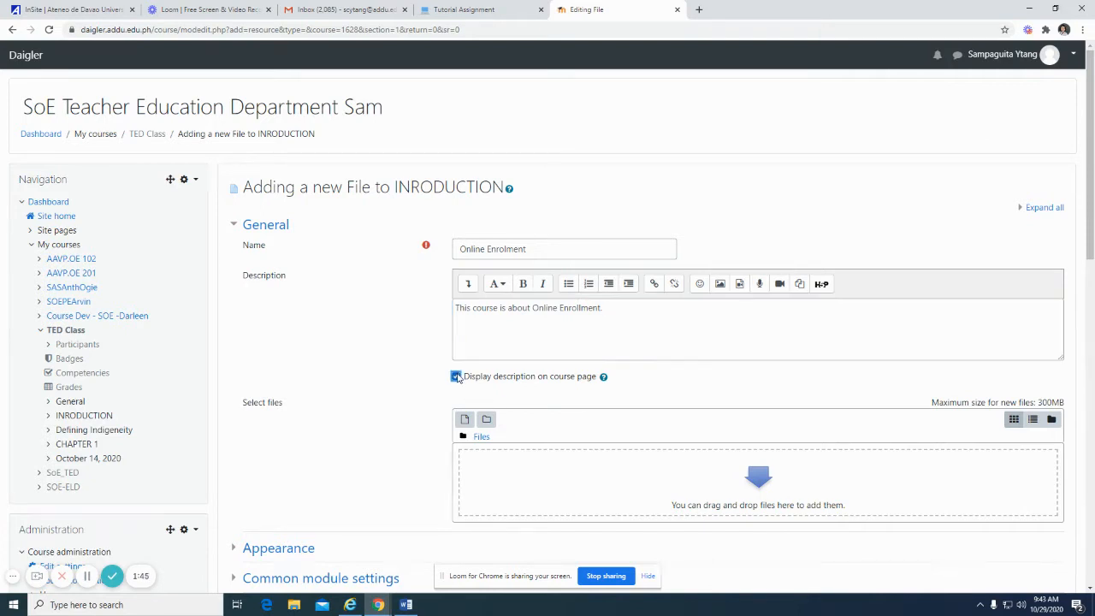
left_click(455, 377)
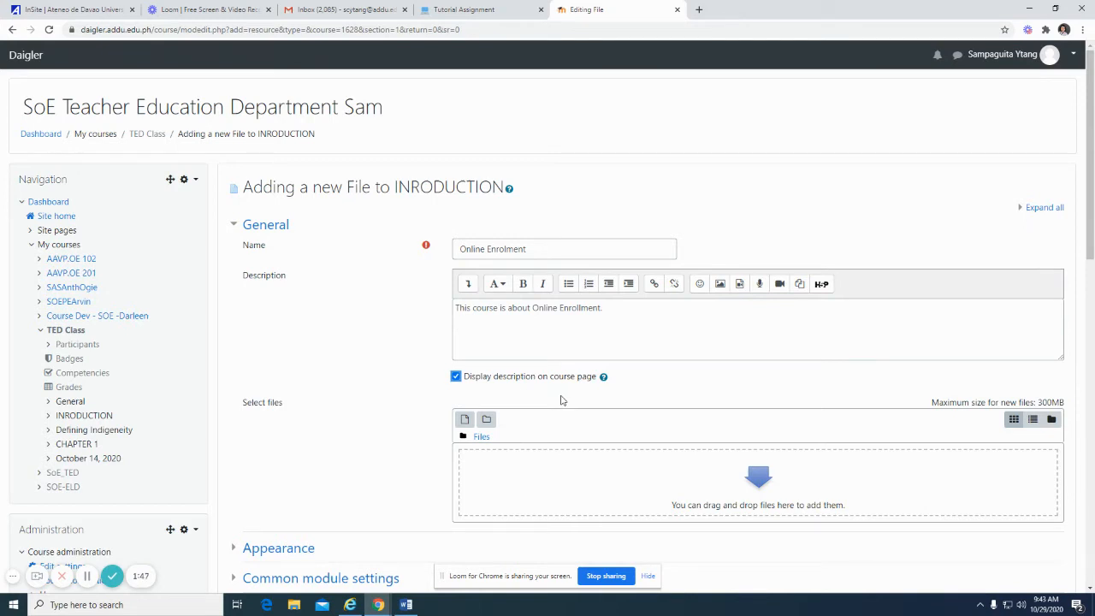
scroll("down", 3)
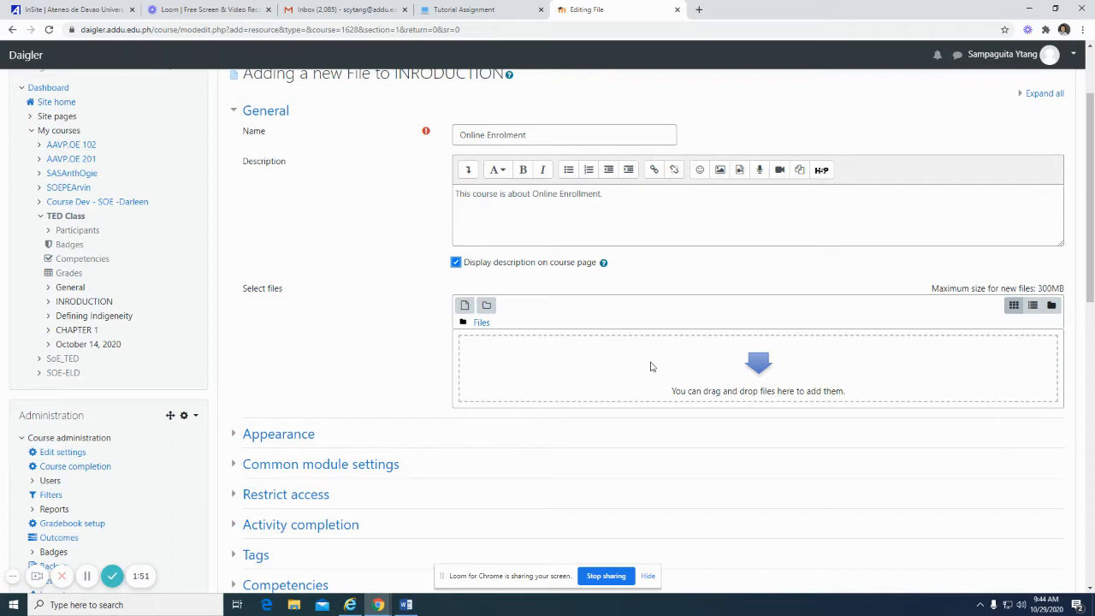
mouse_move(729, 349)
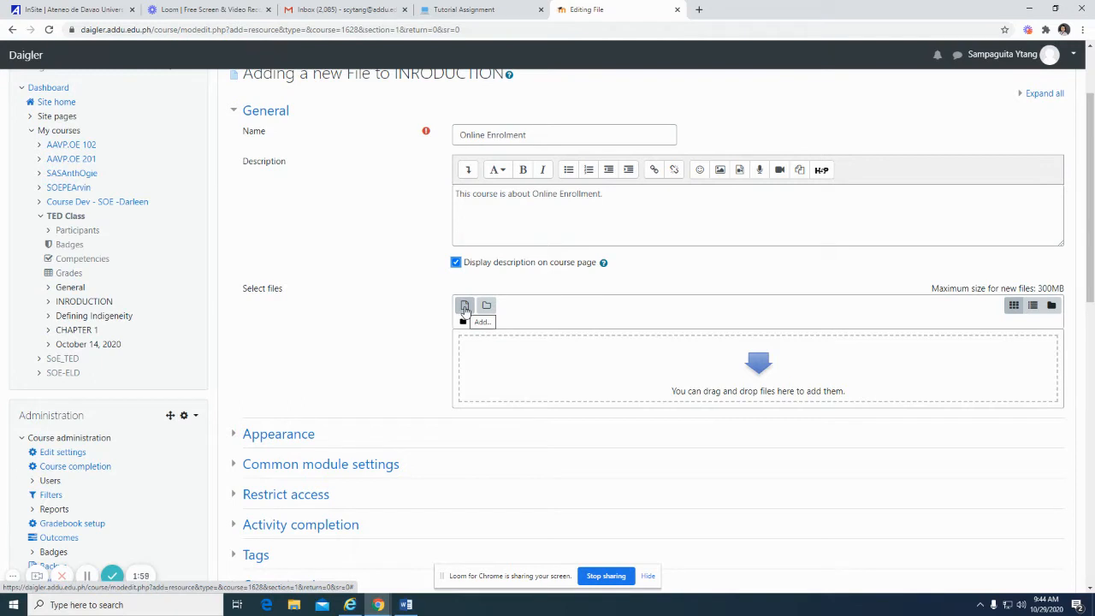
Upload the unified enrollment memo PDF from Downloads as the resource's file
left_click(464, 306)
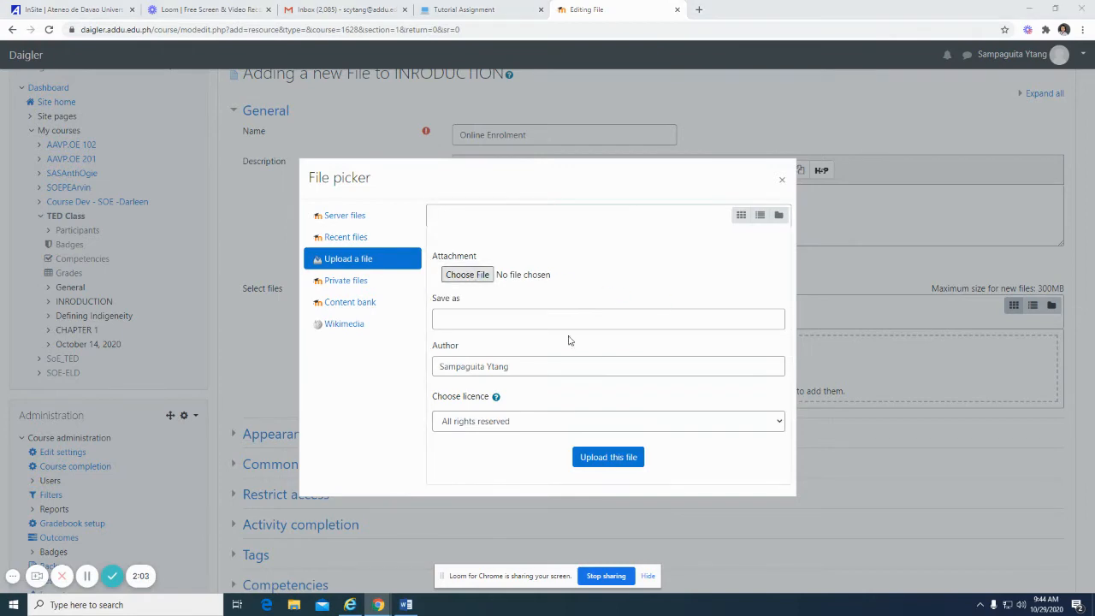
left_click(465, 274)
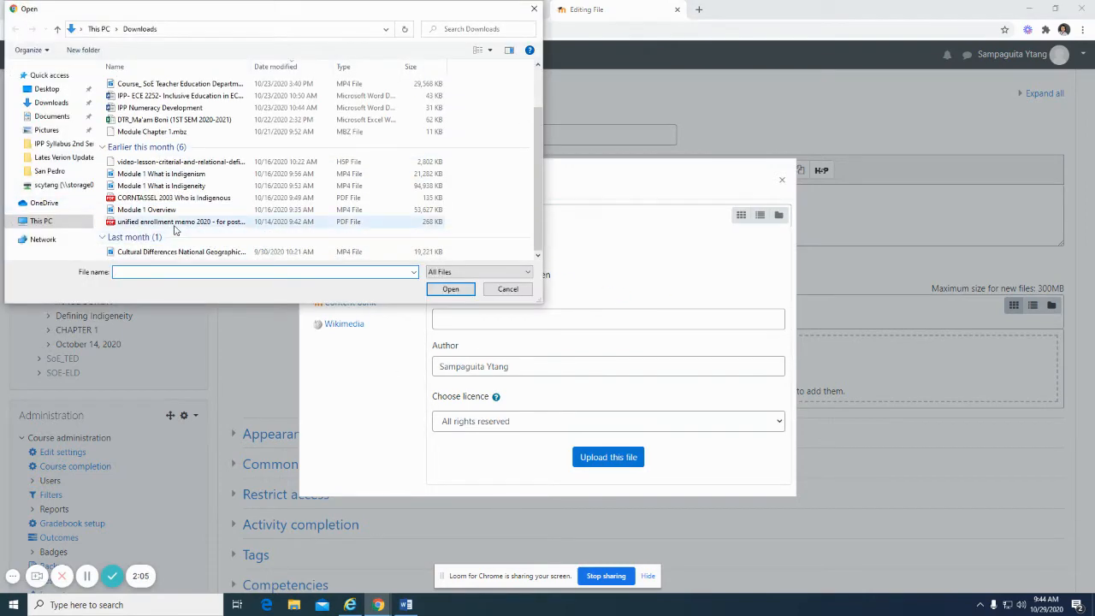
left_click(450, 287)
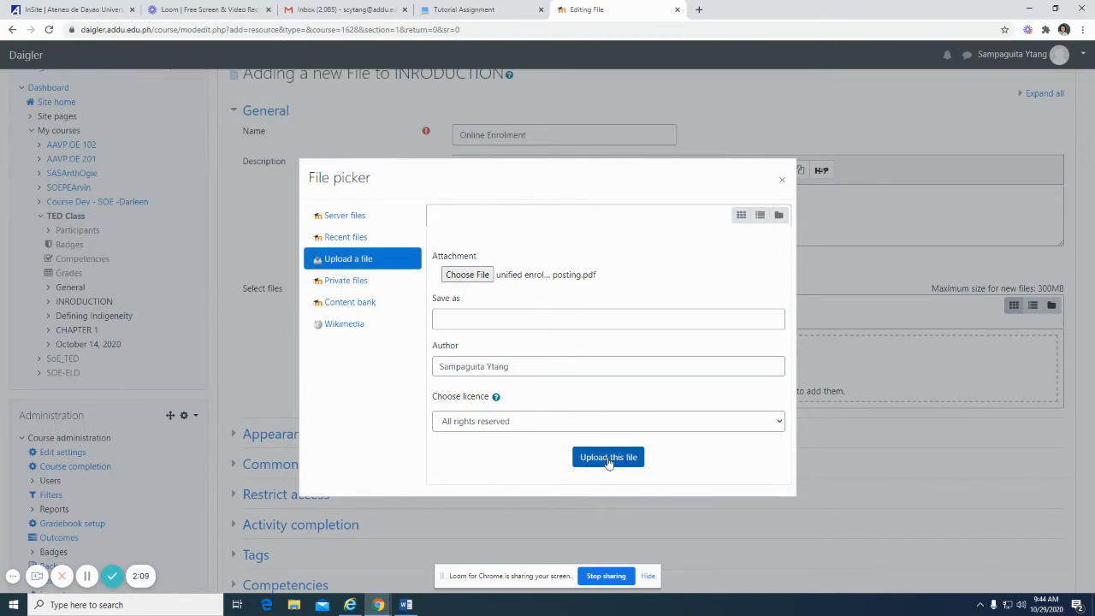
left_click(607, 457)
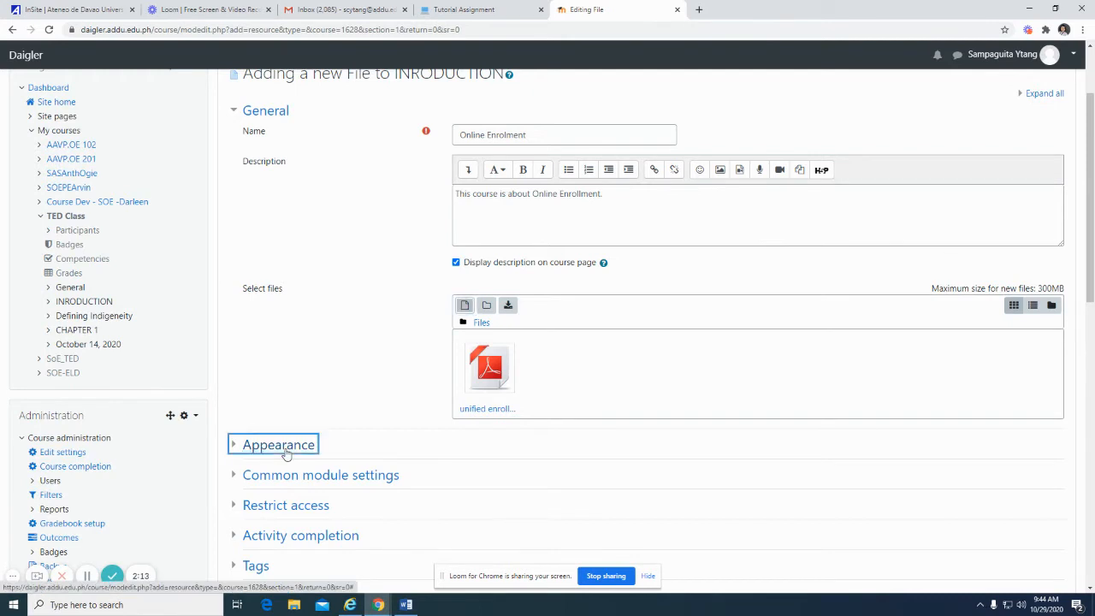
Expand the Appearance, Common module settings and Restrict access sections of the form
left_click(277, 445)
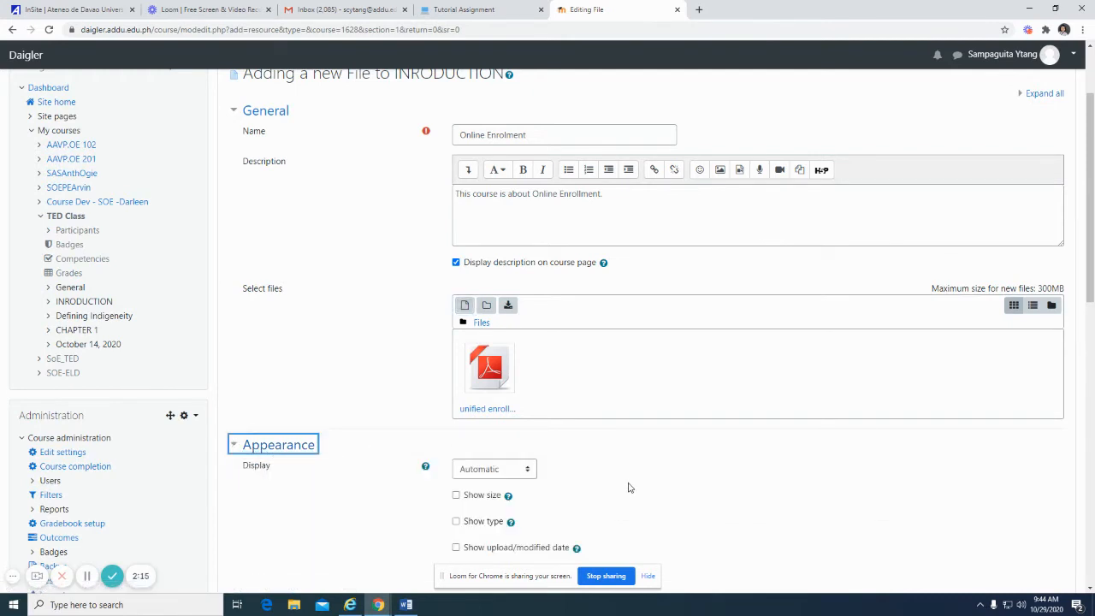
scroll("down", 3)
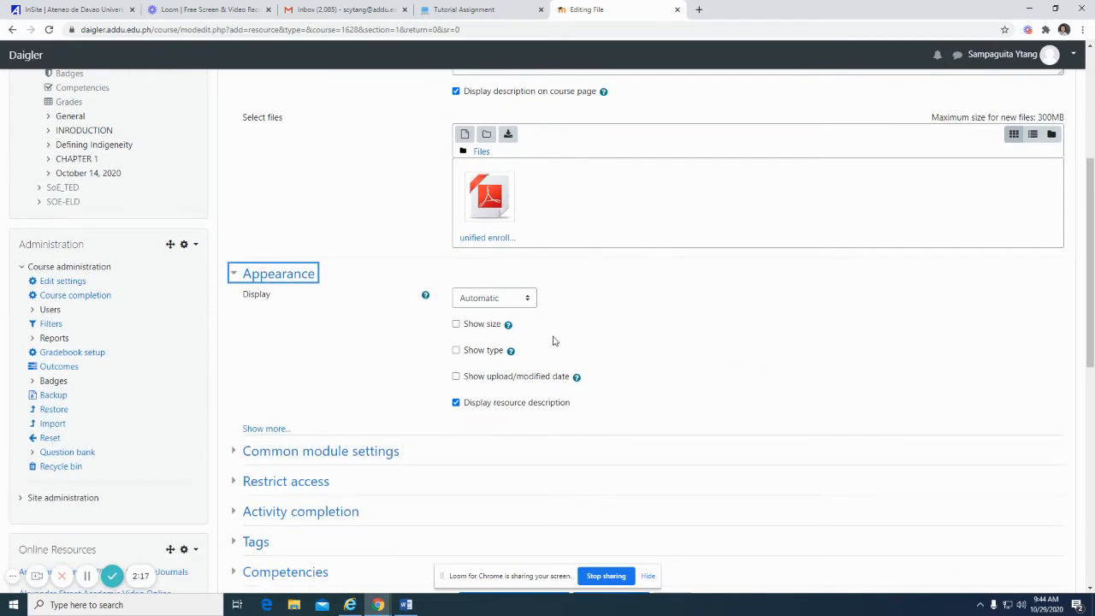
left_click(267, 428)
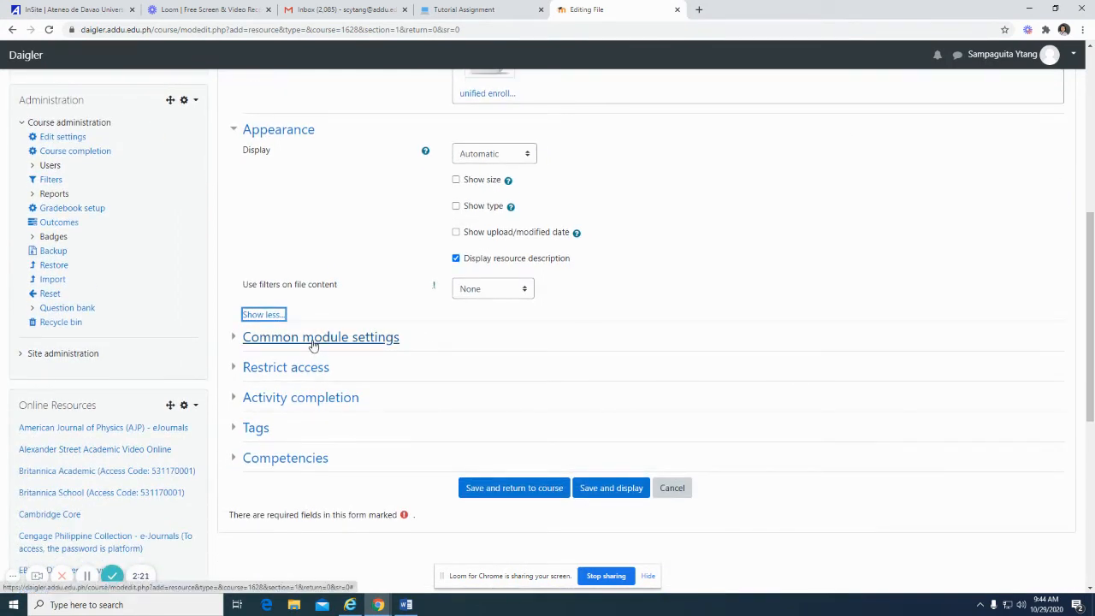
left_click(320, 337)
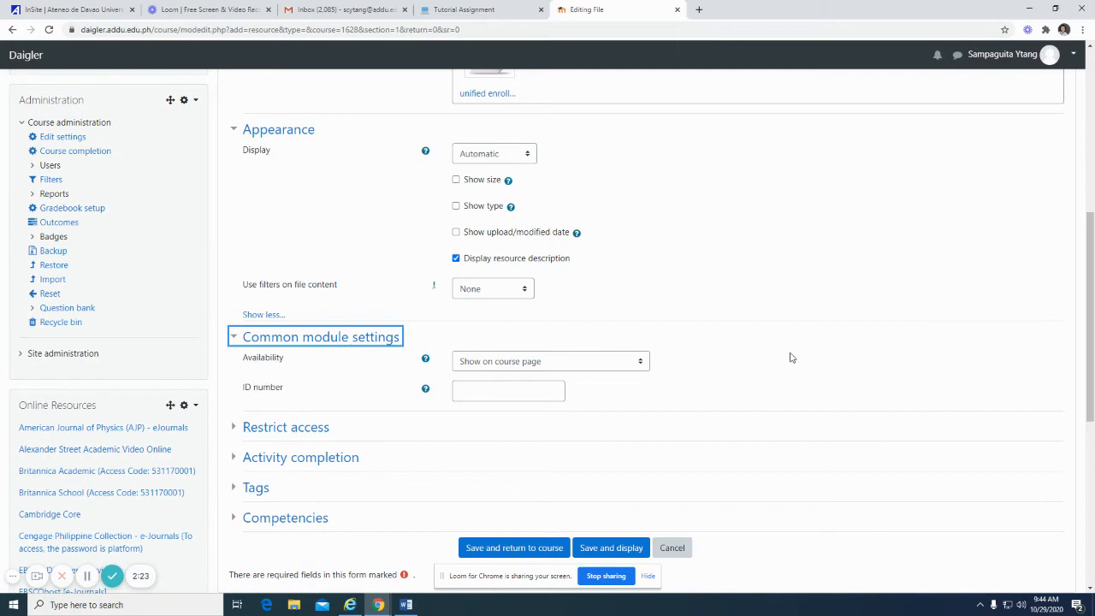
mouse_move(596, 360)
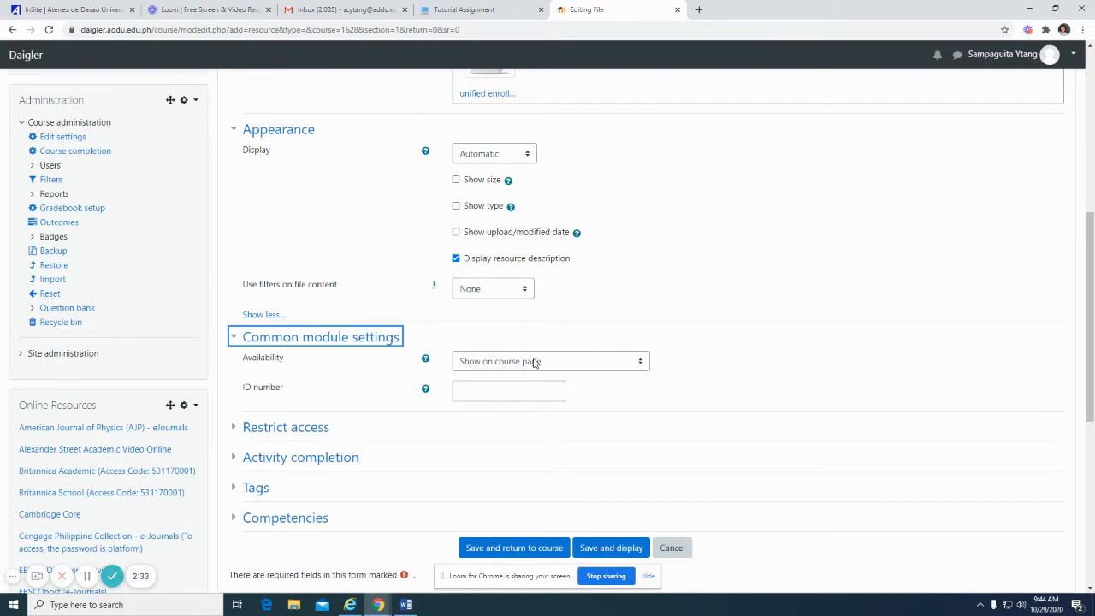
mouse_move(537, 366)
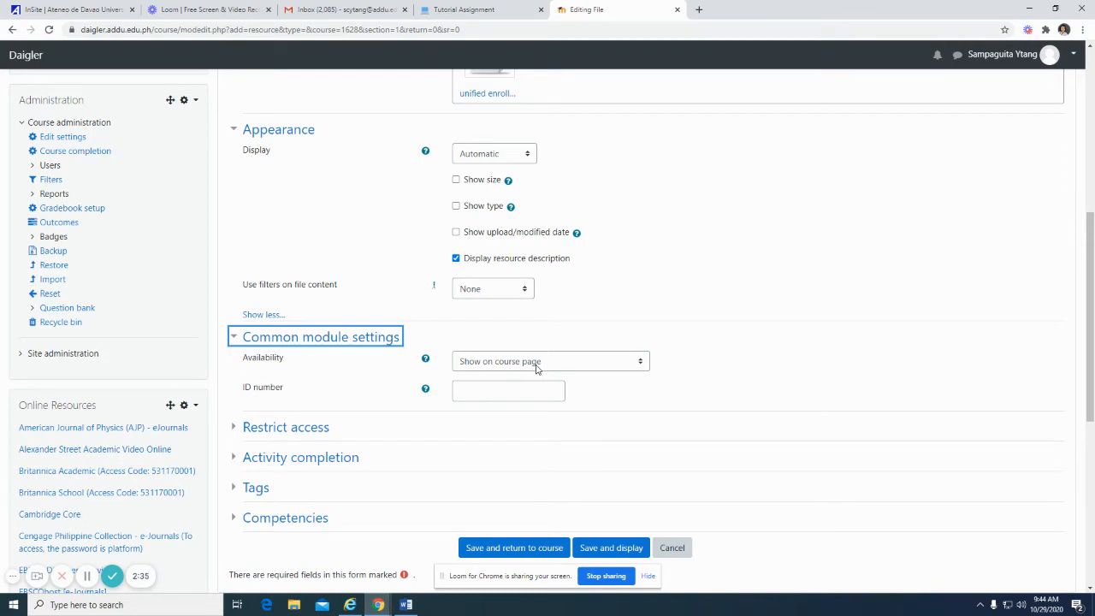
left_click(285, 428)
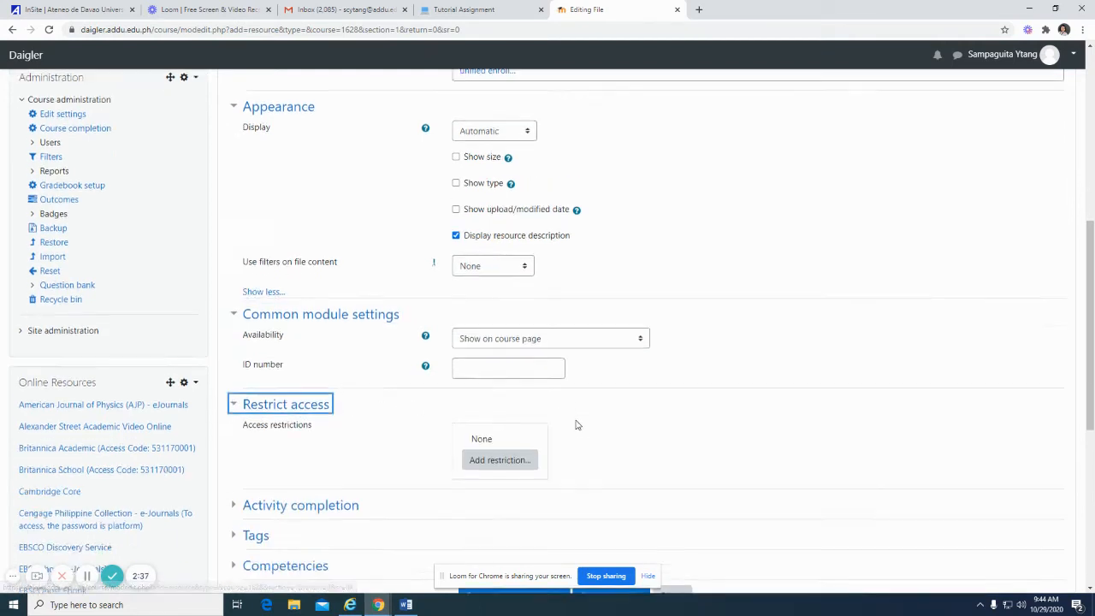
scroll("down", 3)
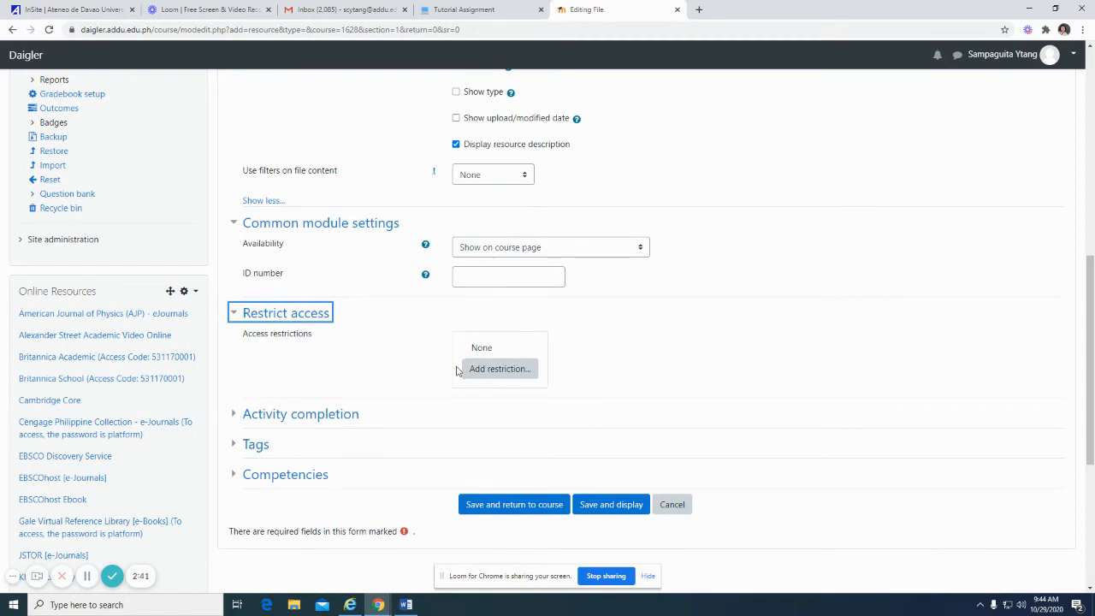
Set completion tracking to 'complete when conditions are met' with Require view
left_click(301, 414)
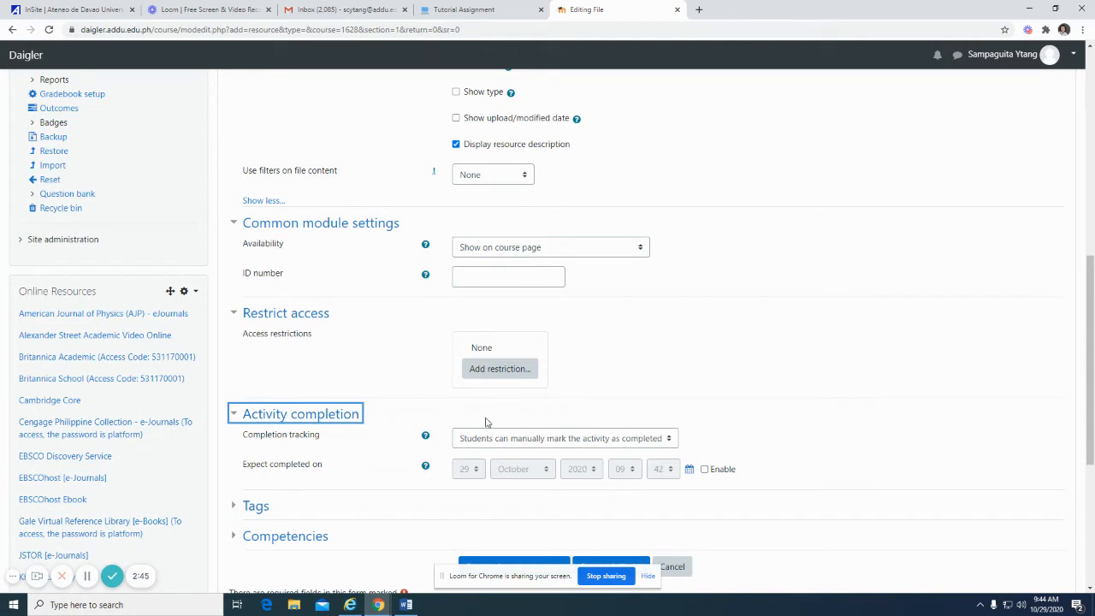
mouse_move(534, 442)
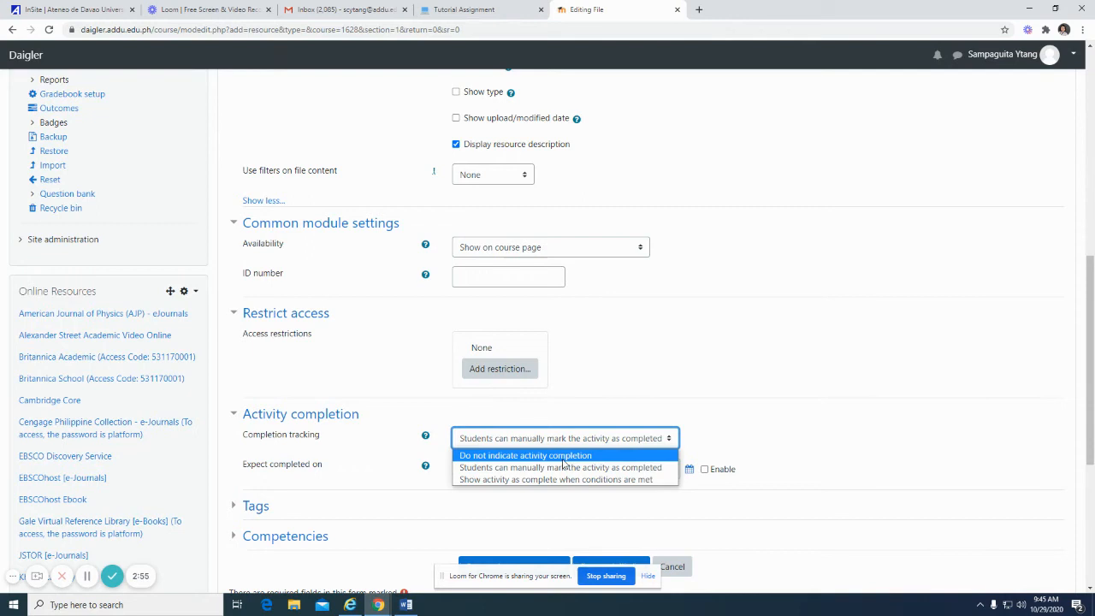
mouse_move(551, 467)
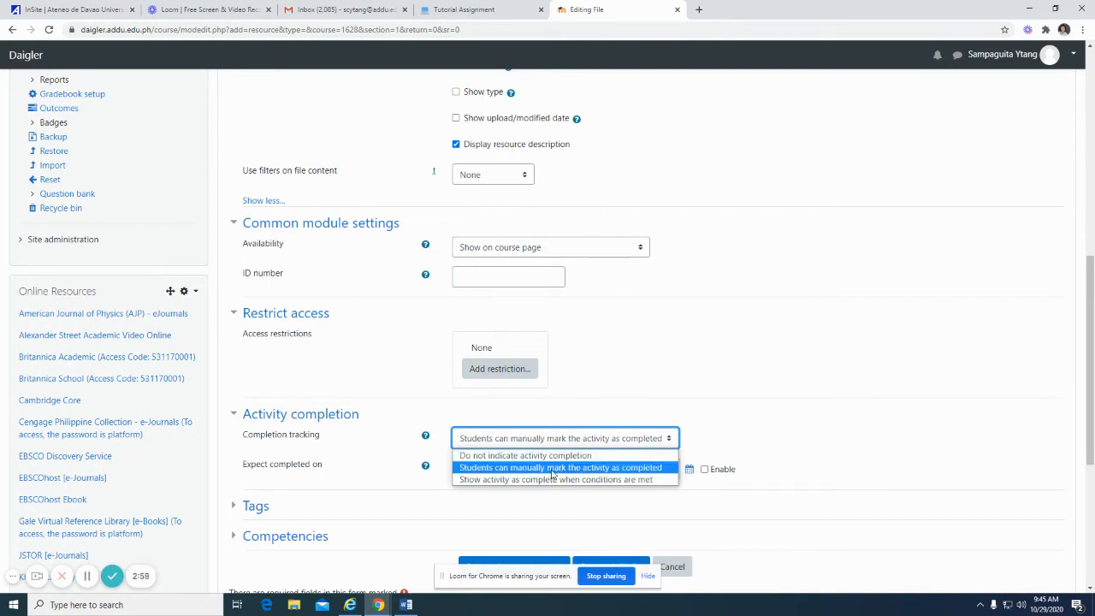
mouse_move(544, 479)
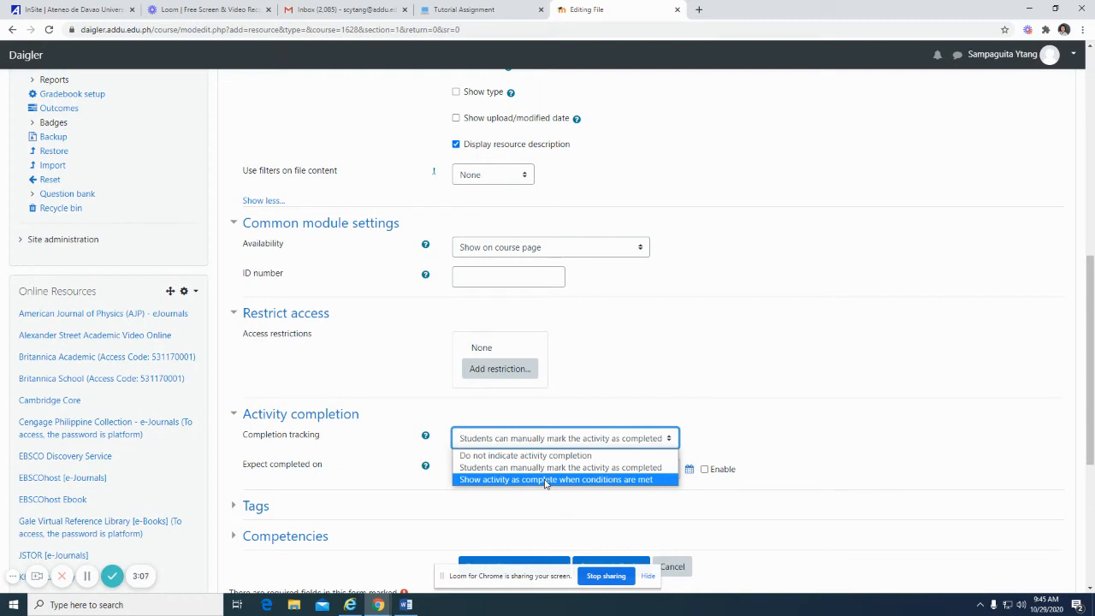
mouse_move(554, 486)
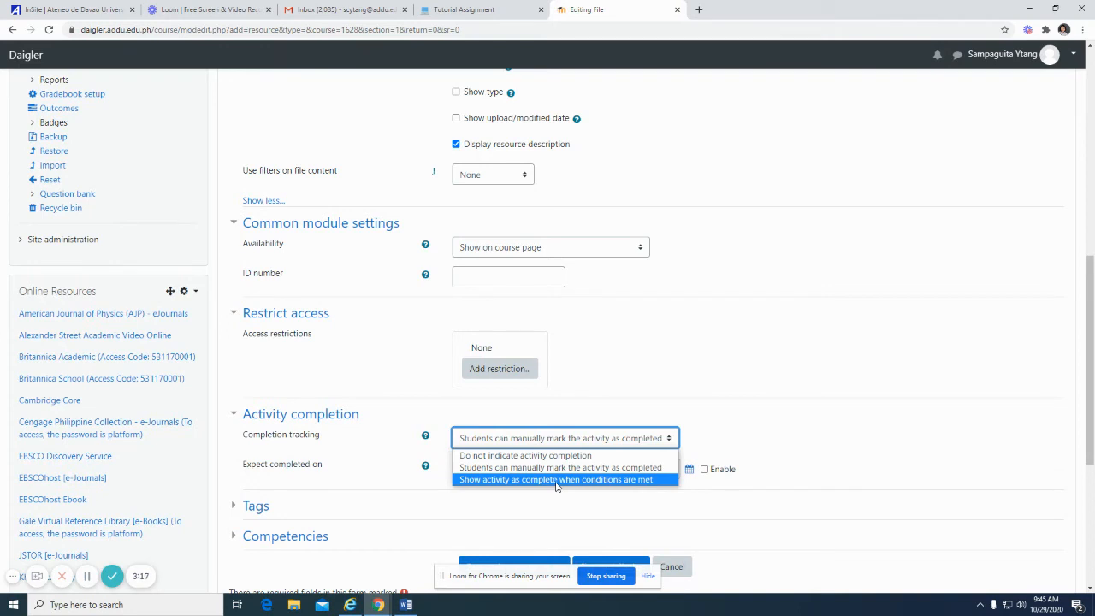
left_click(564, 479)
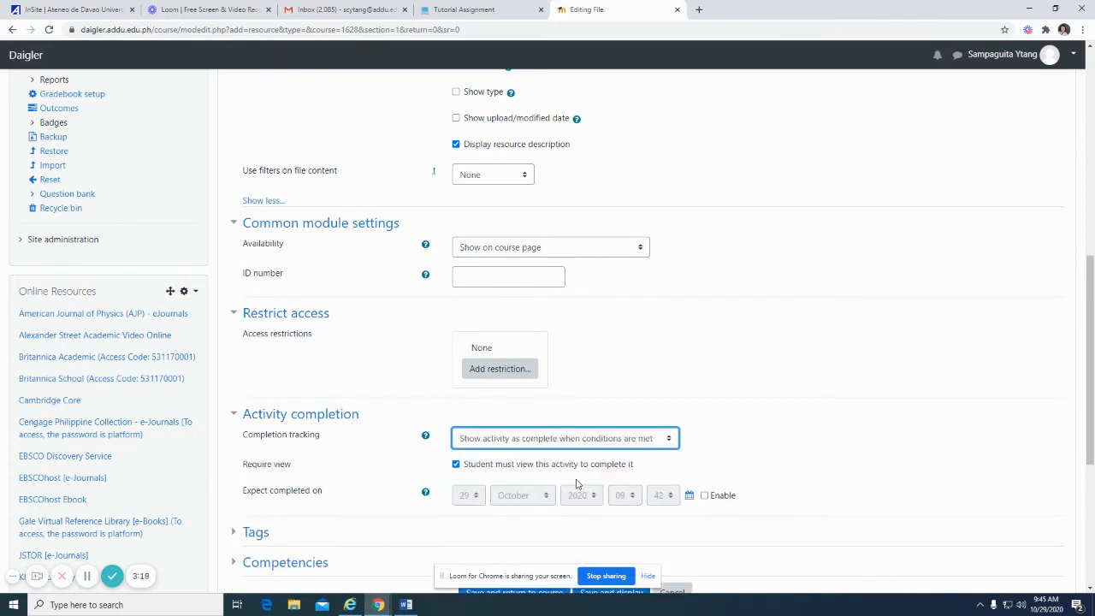
mouse_move(595, 510)
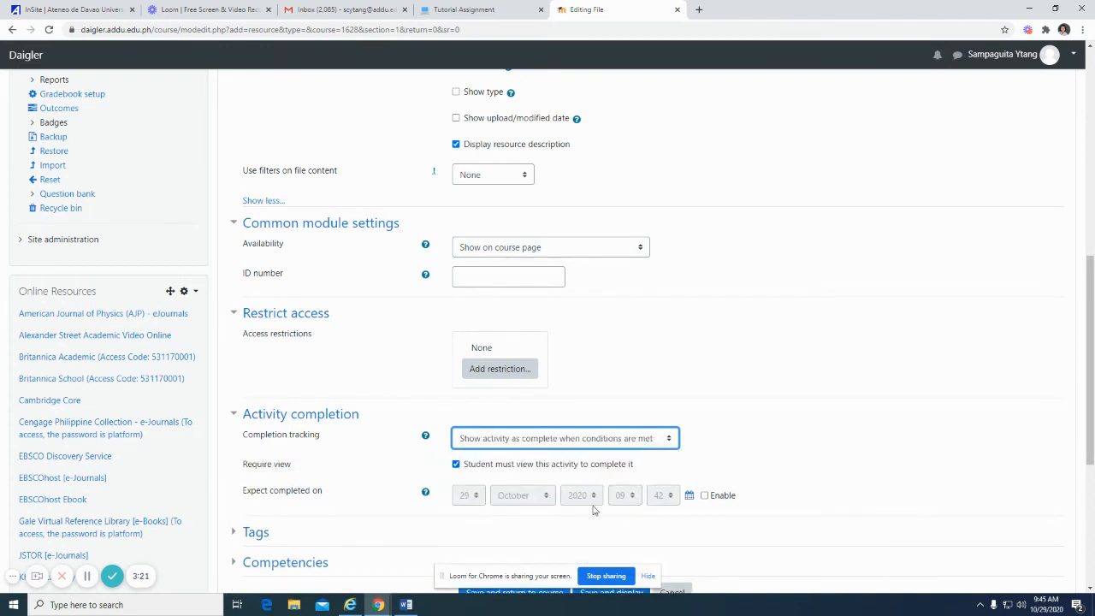
mouse_move(571, 527)
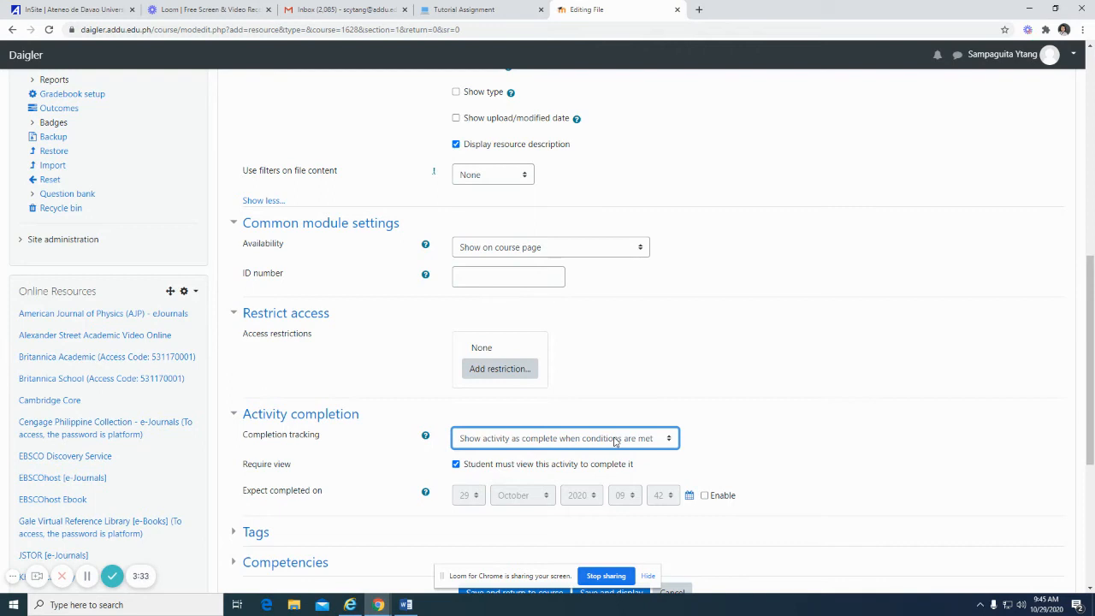
mouse_move(625, 444)
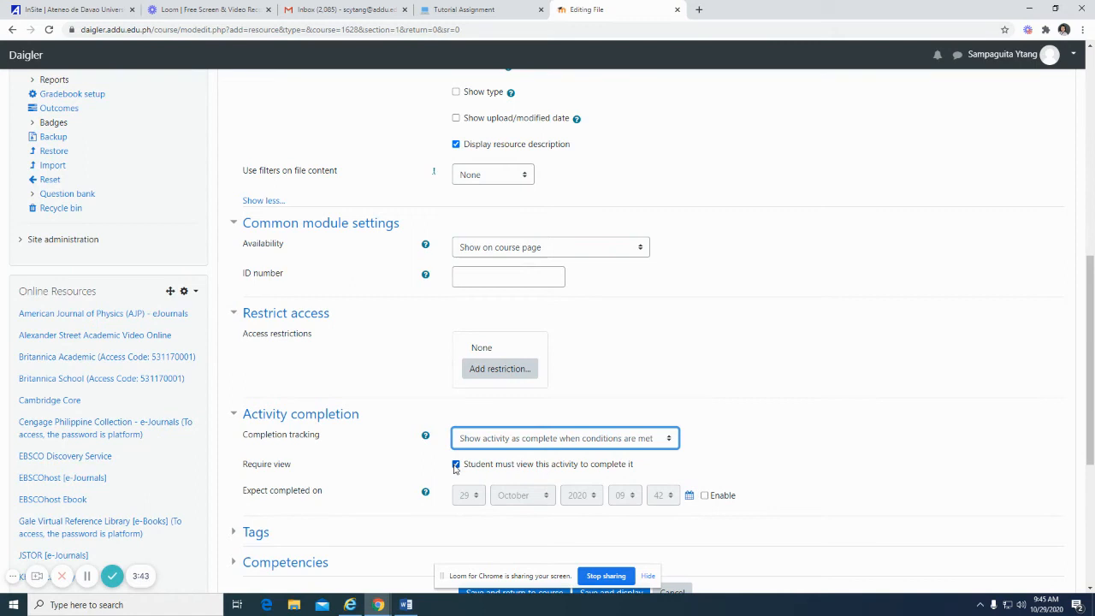
Enable Expect completed on for 29 October 2020 at 10:00
scroll("down", 3)
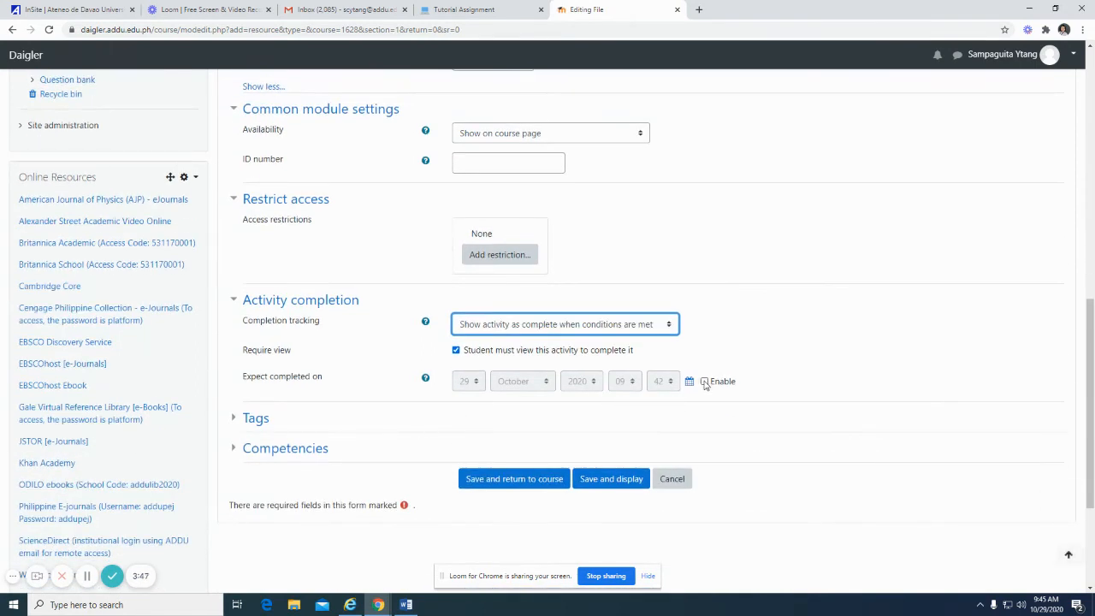
mouse_move(713, 395)
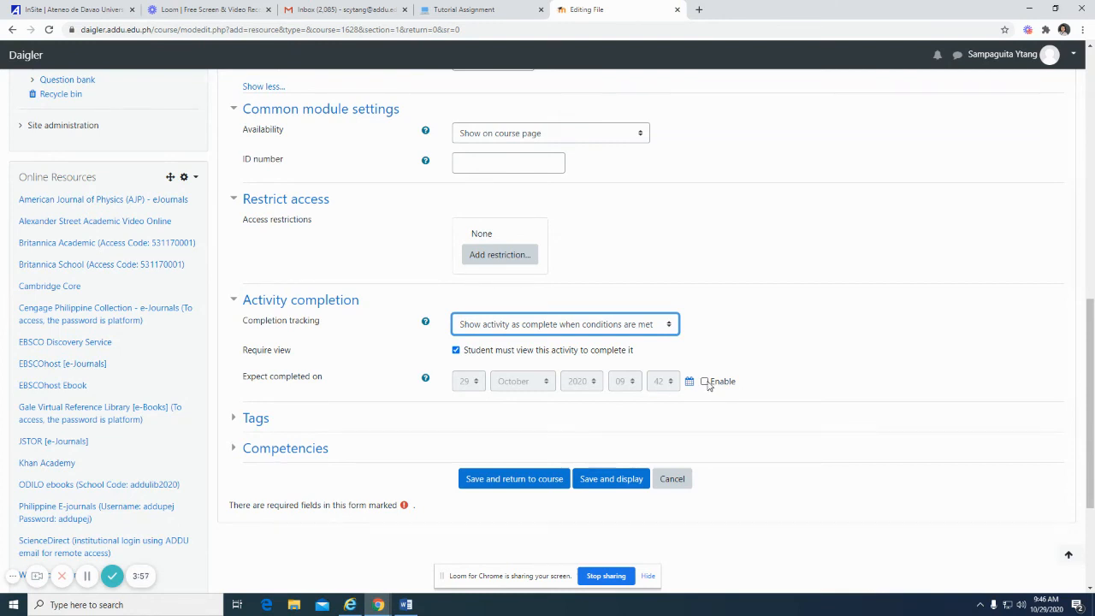
left_click(704, 381)
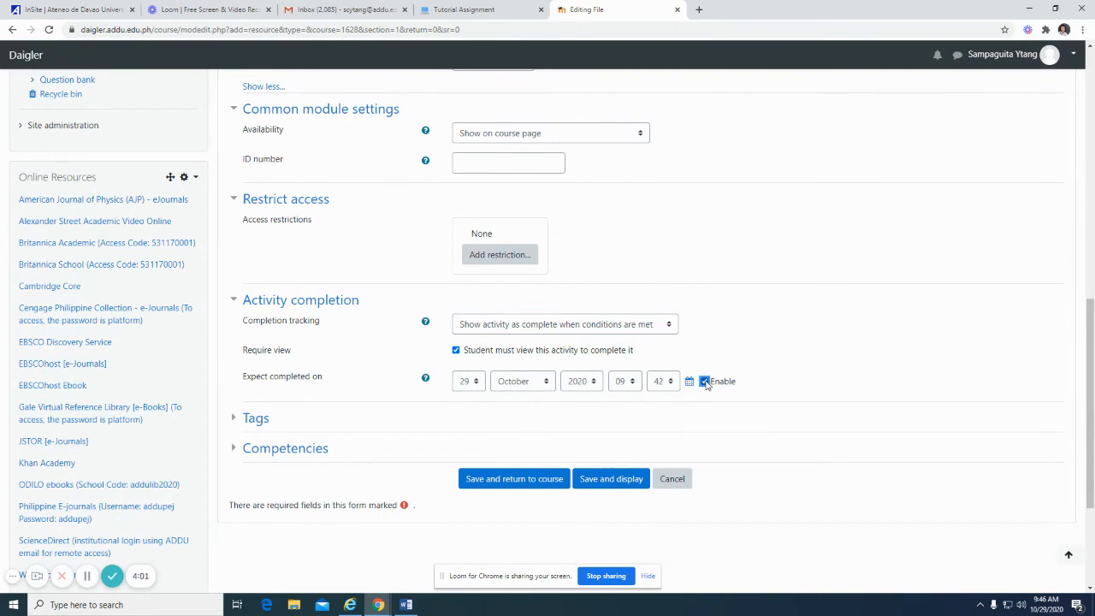
mouse_move(519, 400)
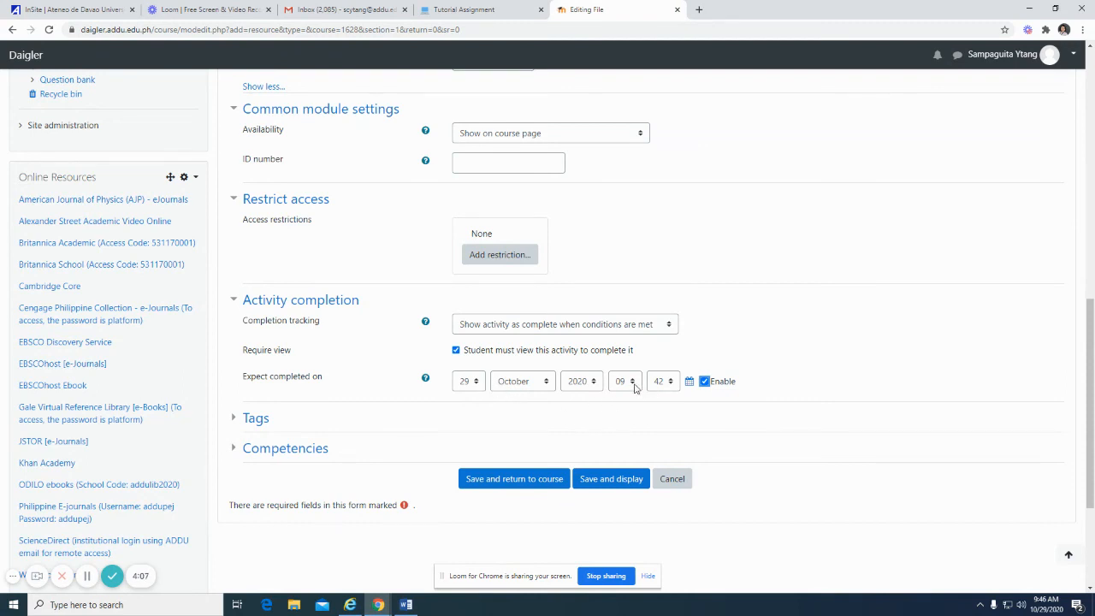
left_click(636, 380)
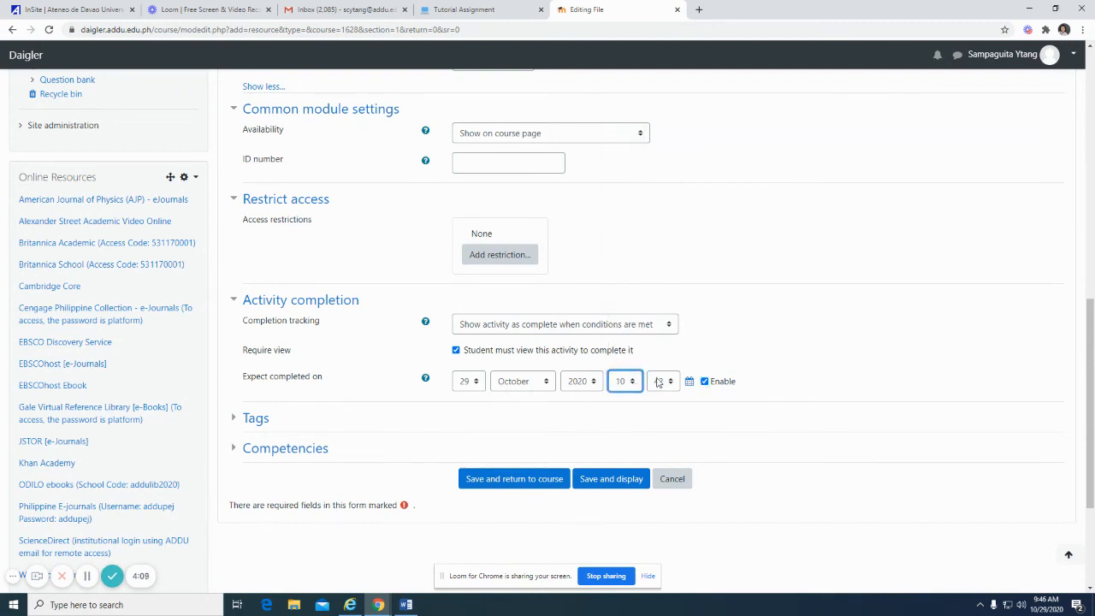
left_click(660, 380)
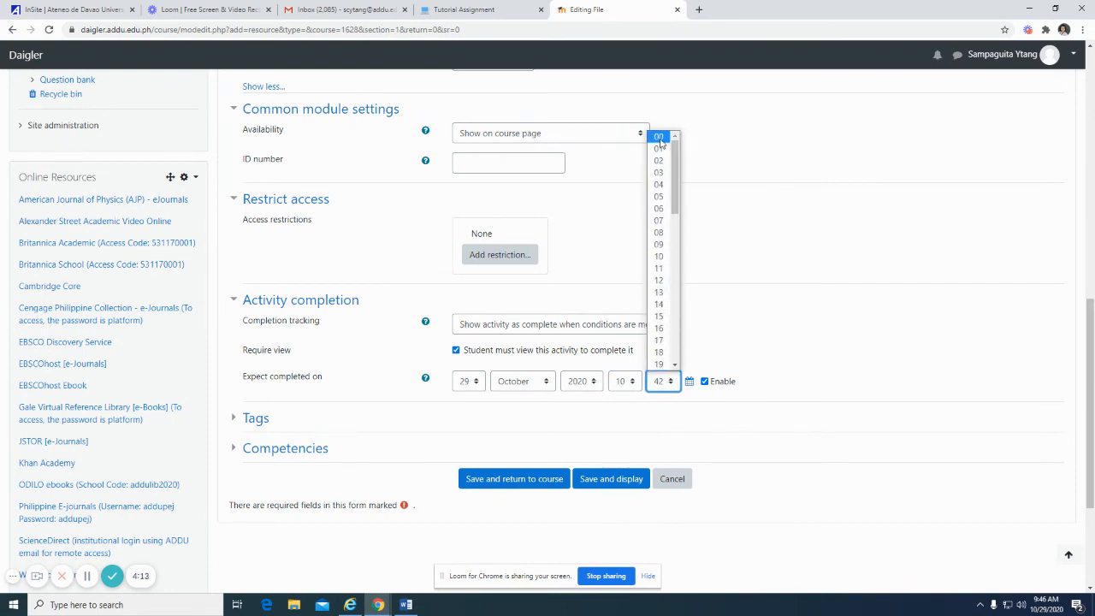
left_click(660, 137)
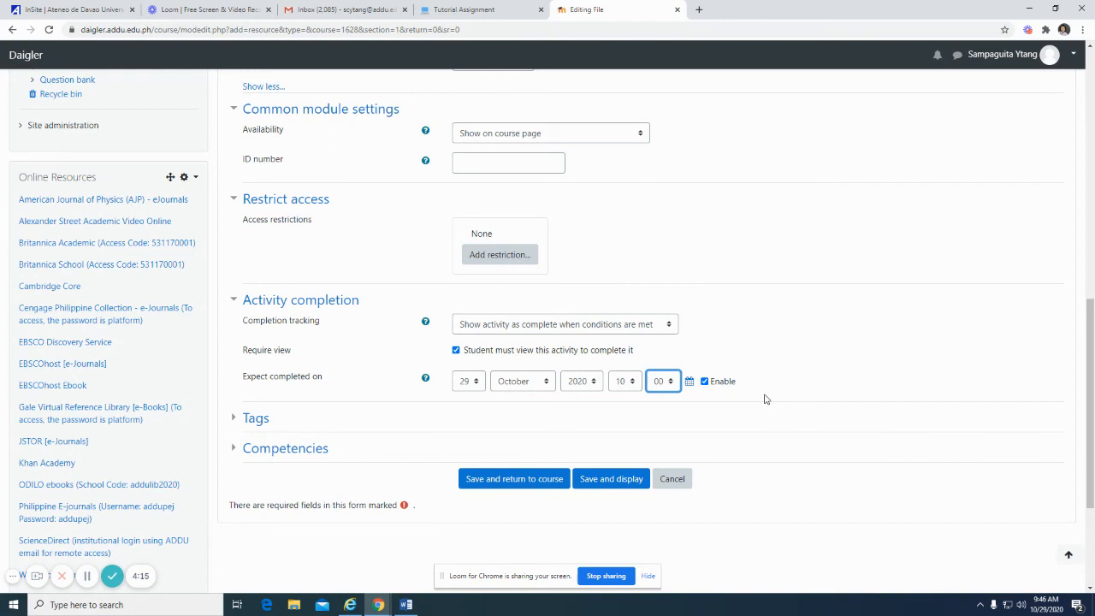
mouse_move(797, 368)
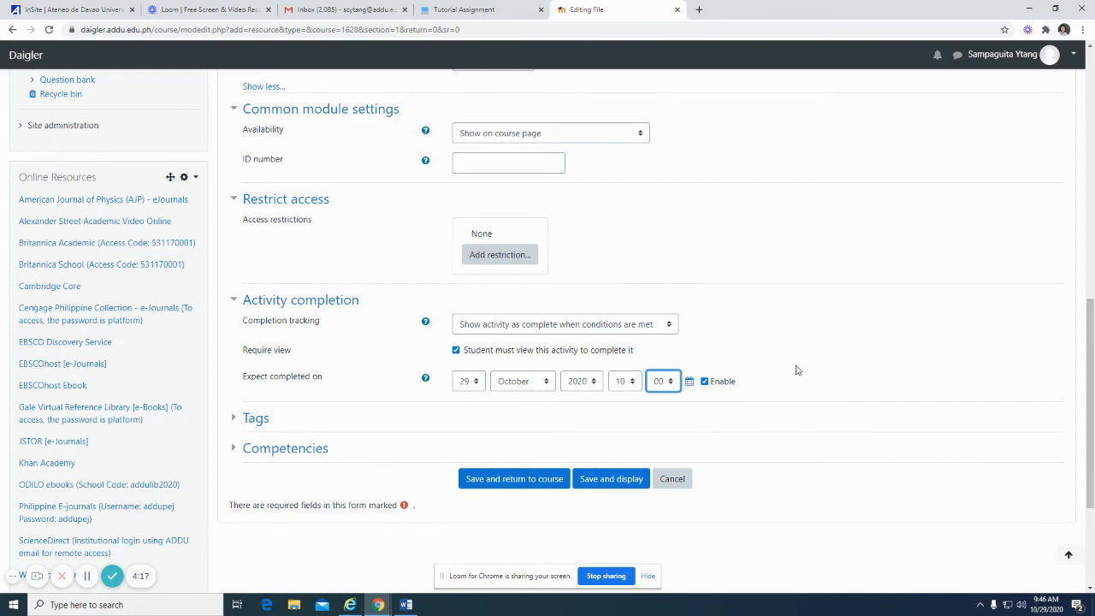
mouse_move(503, 482)
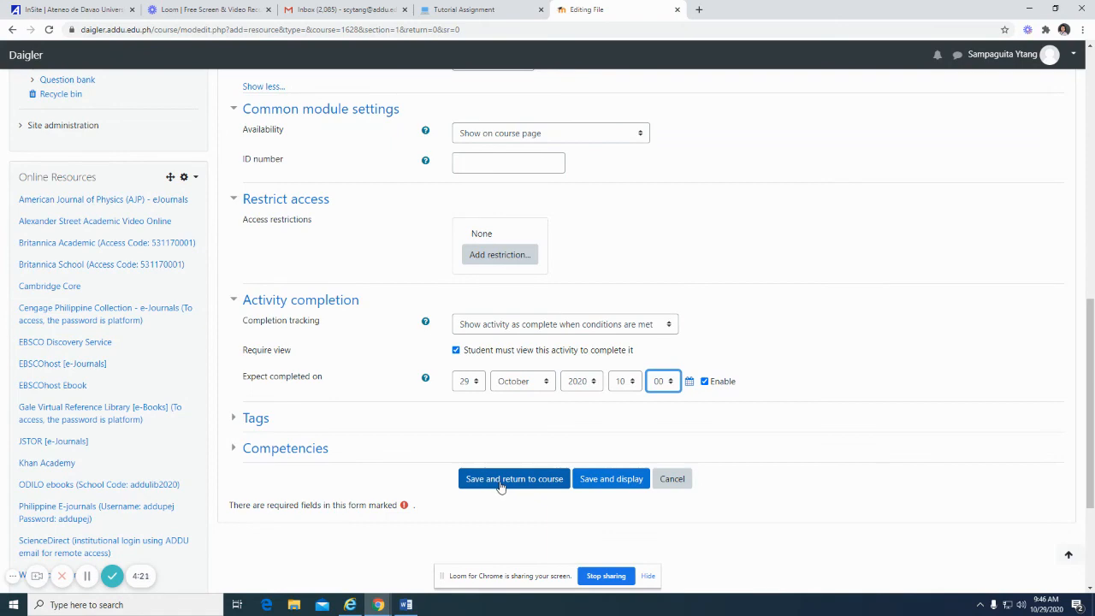
Save and return to the course, showing Online Enrollment under Evaluation
left_click(513, 479)
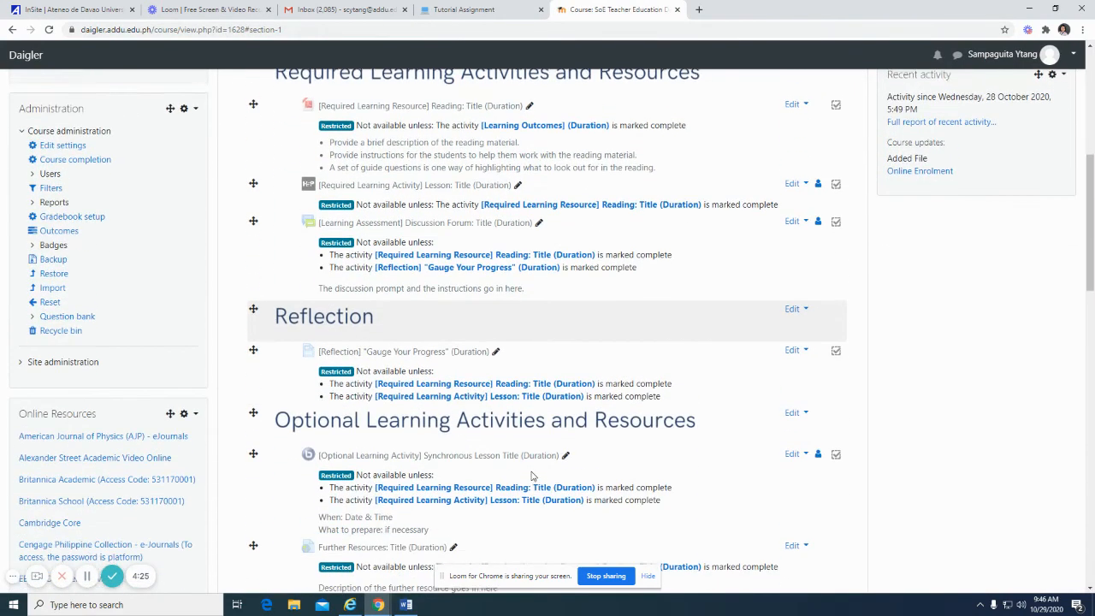
scroll("down", 3)
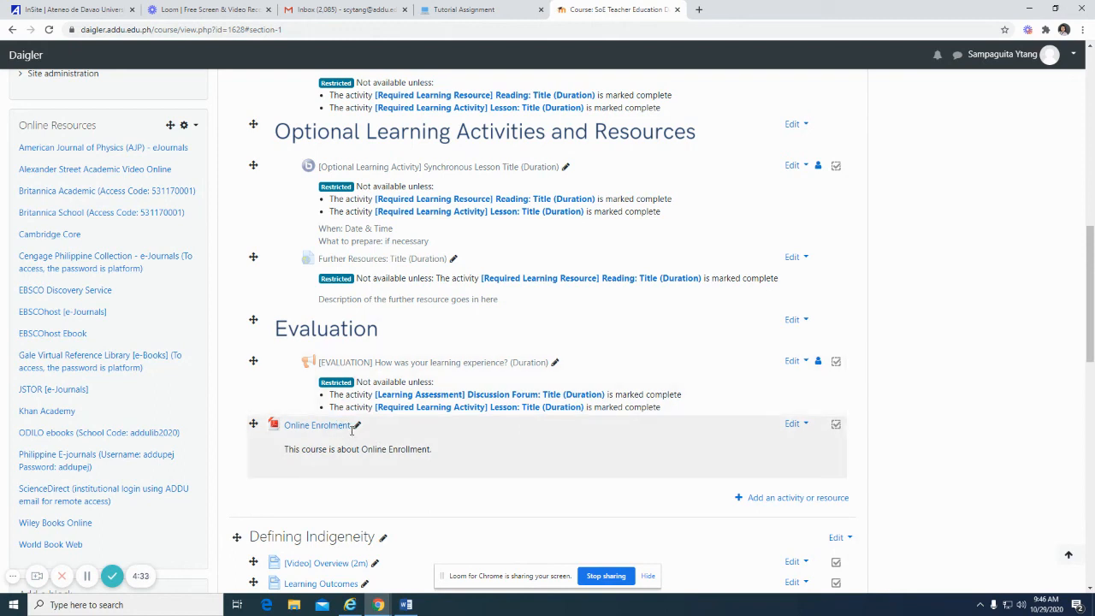
mouse_move(354, 426)
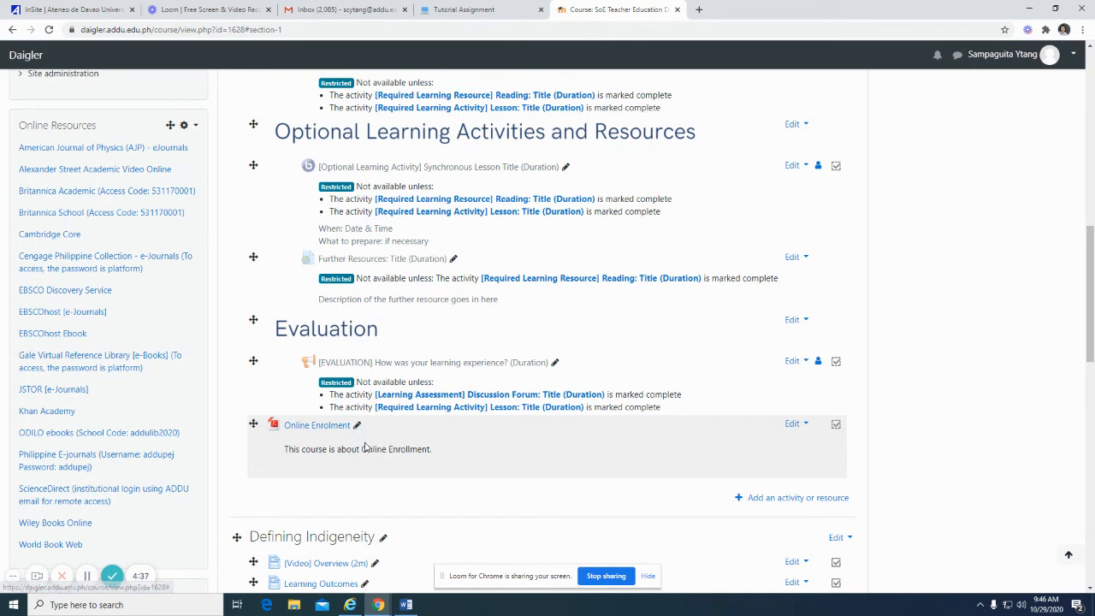
mouse_move(383, 452)
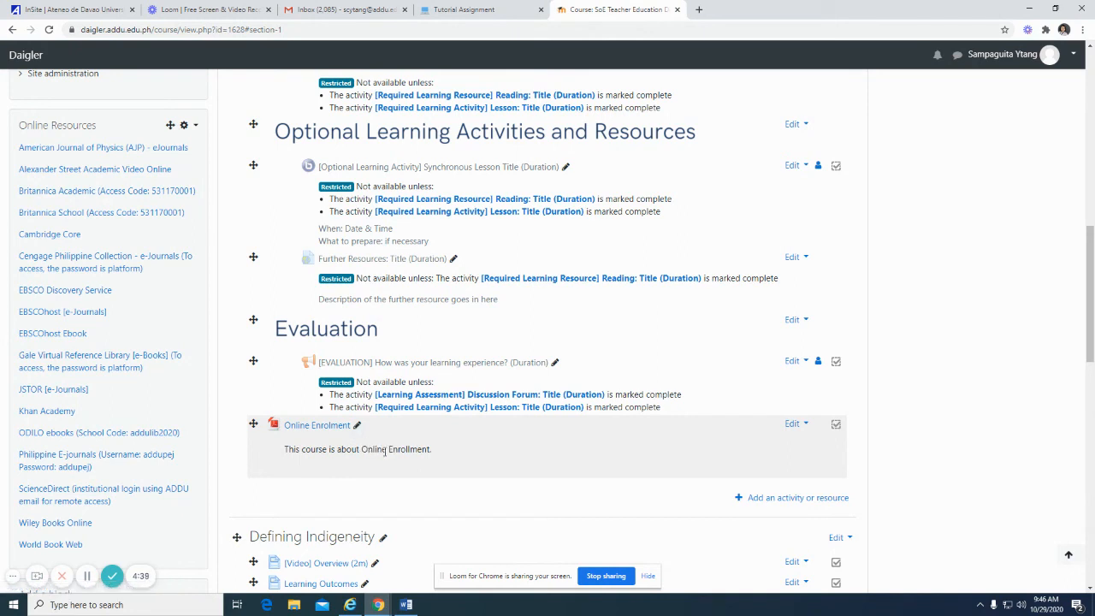